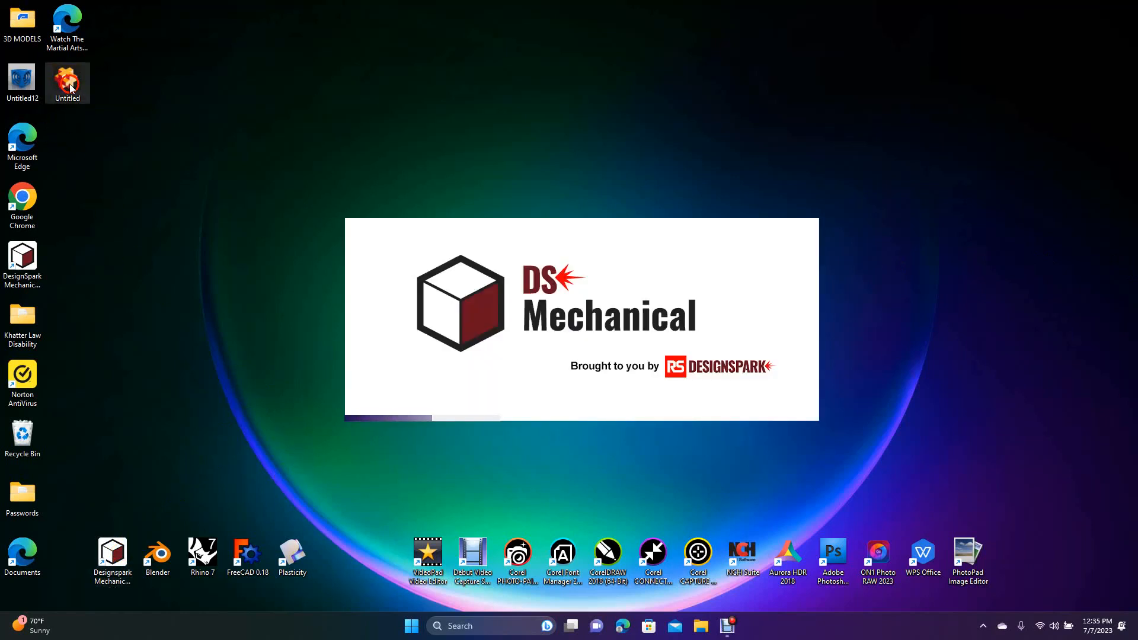
View the reference image, then start a new empty design and switch to the Design2 document.
double_click(66, 83)
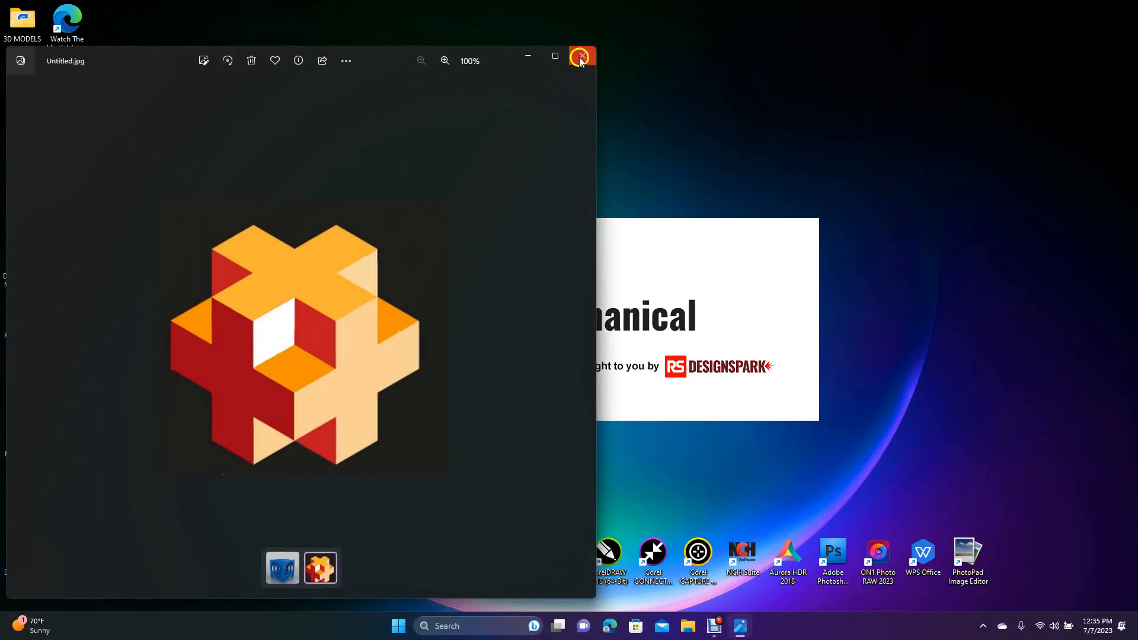
left_click(581, 57)
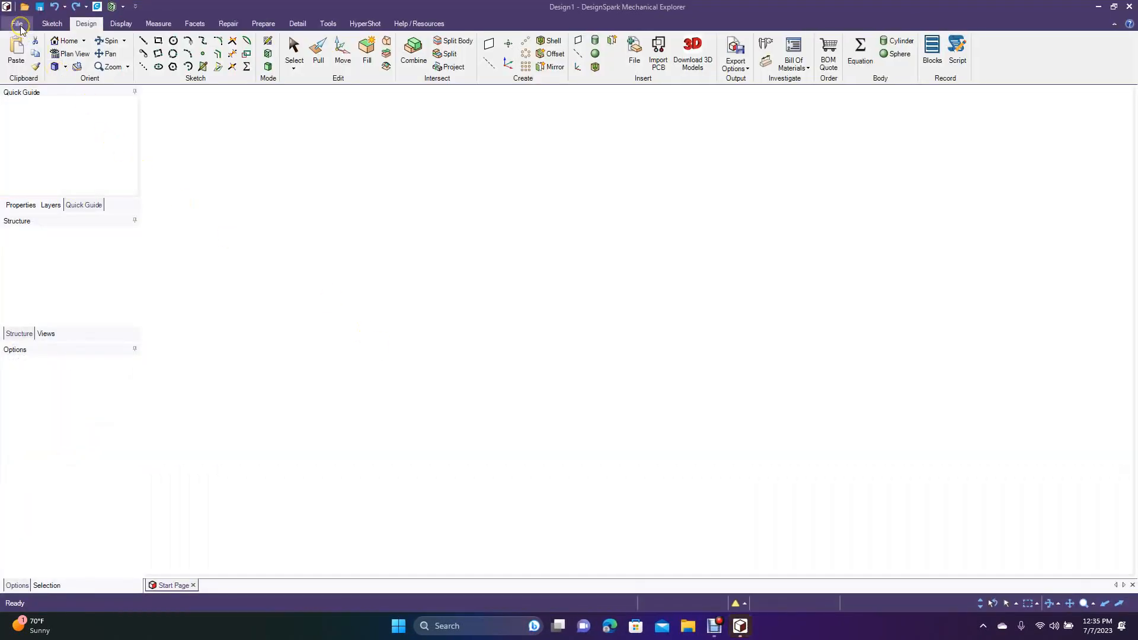
left_click(20, 23)
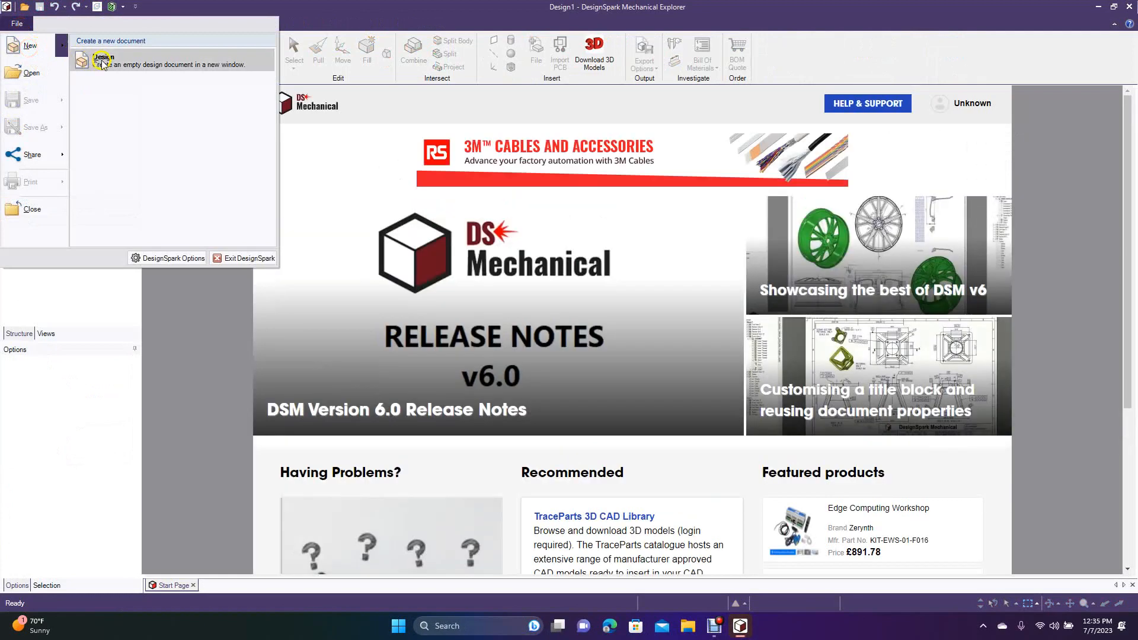
left_click(101, 57)
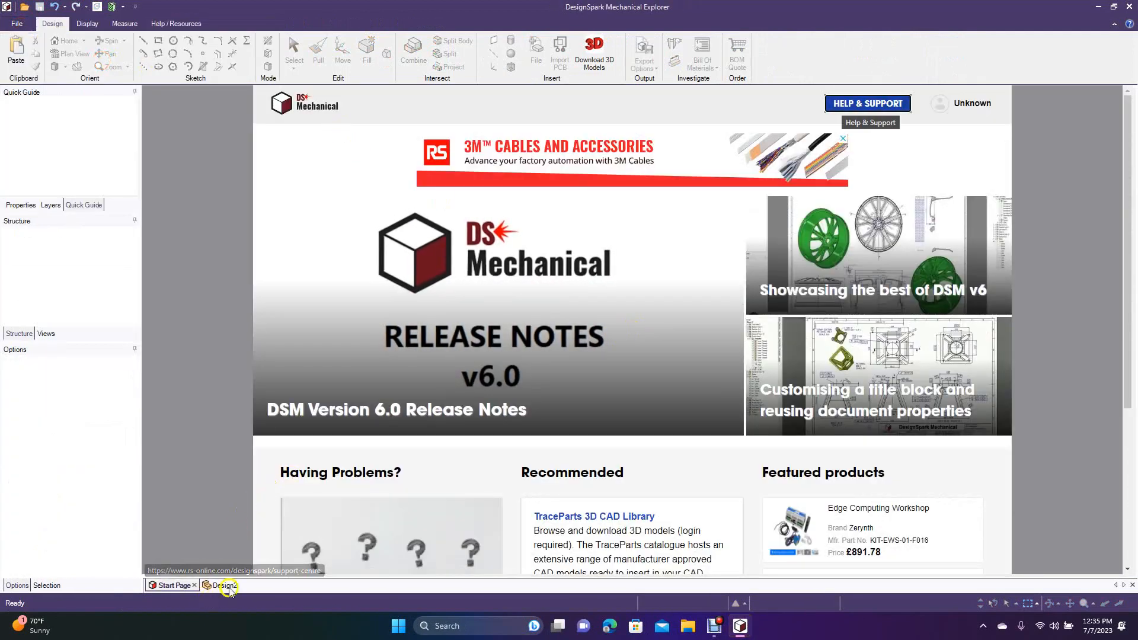
left_click(224, 584)
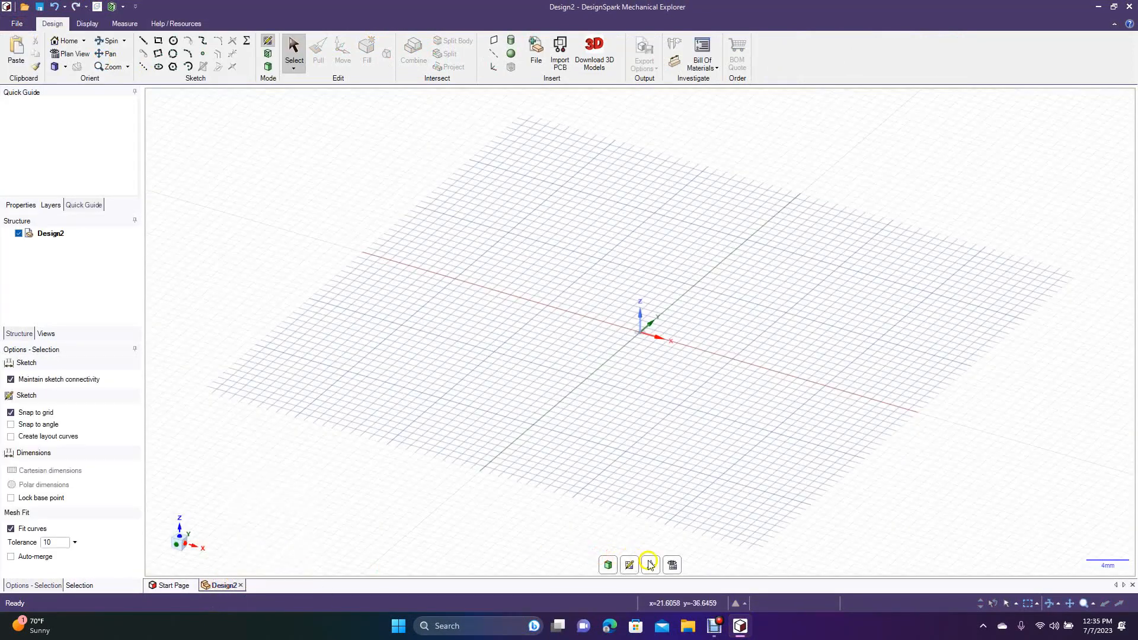
Sketch two centre-drawn rectangles crossing at the origin and trim away the inner overlapping lines.
left_click(671, 564)
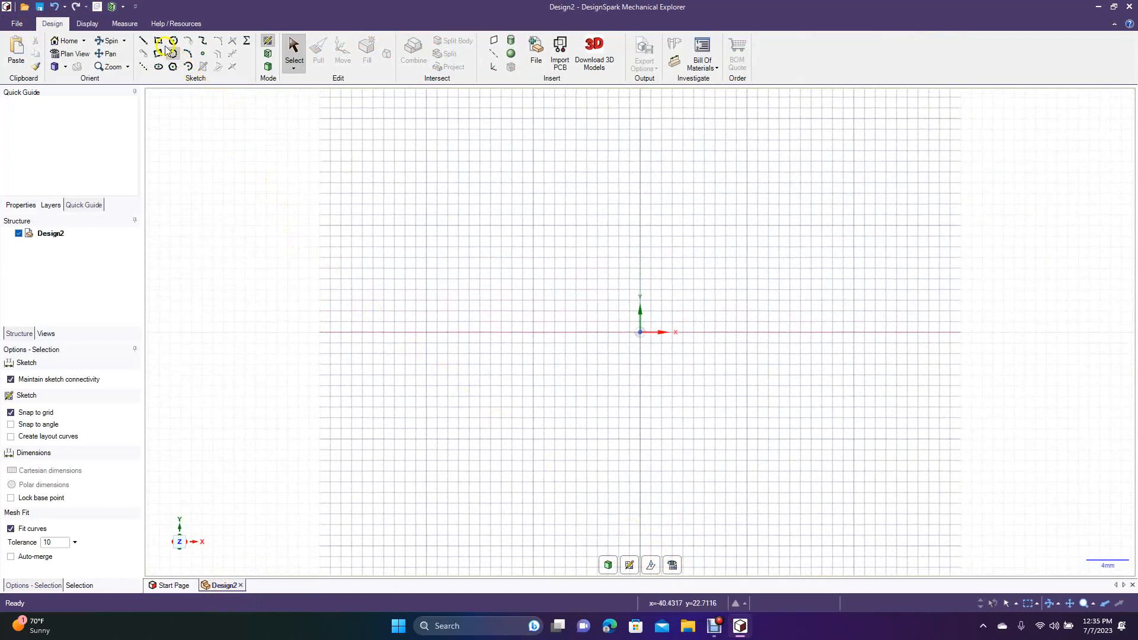
left_click(156, 40)
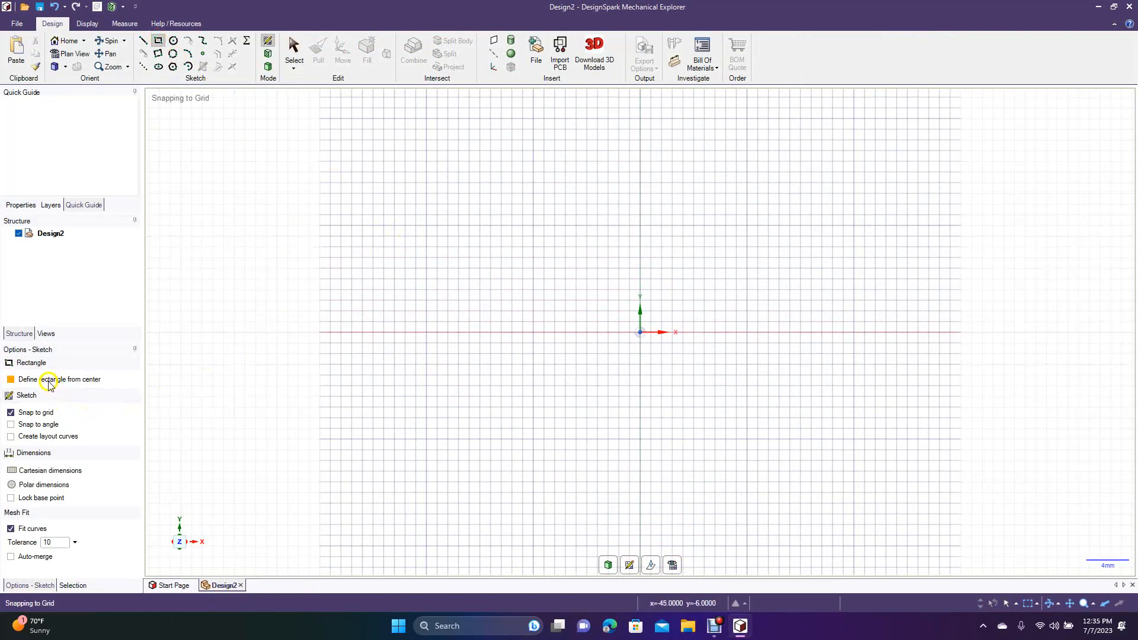
left_click(11, 380)
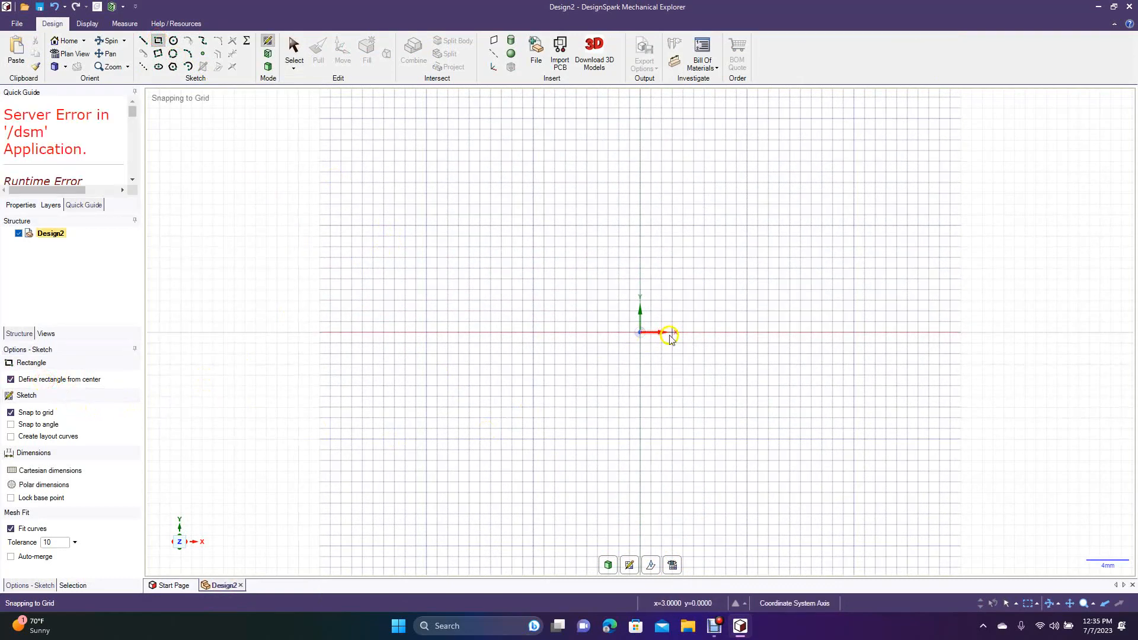
left_click_drag(666, 336, 882, 284)
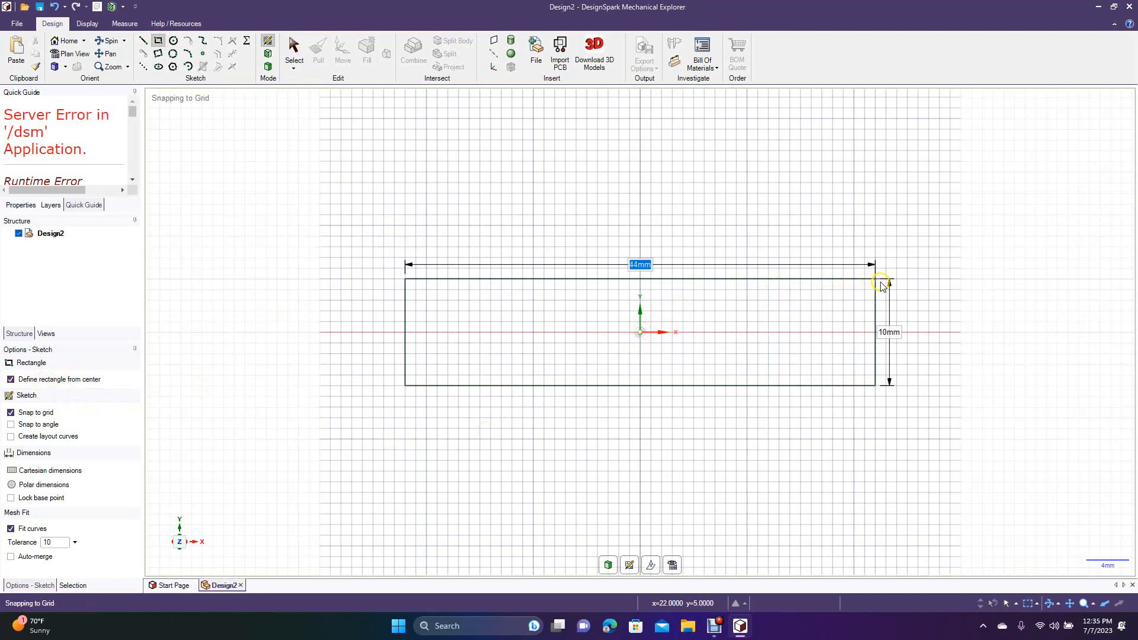
mouse_move(876, 286)
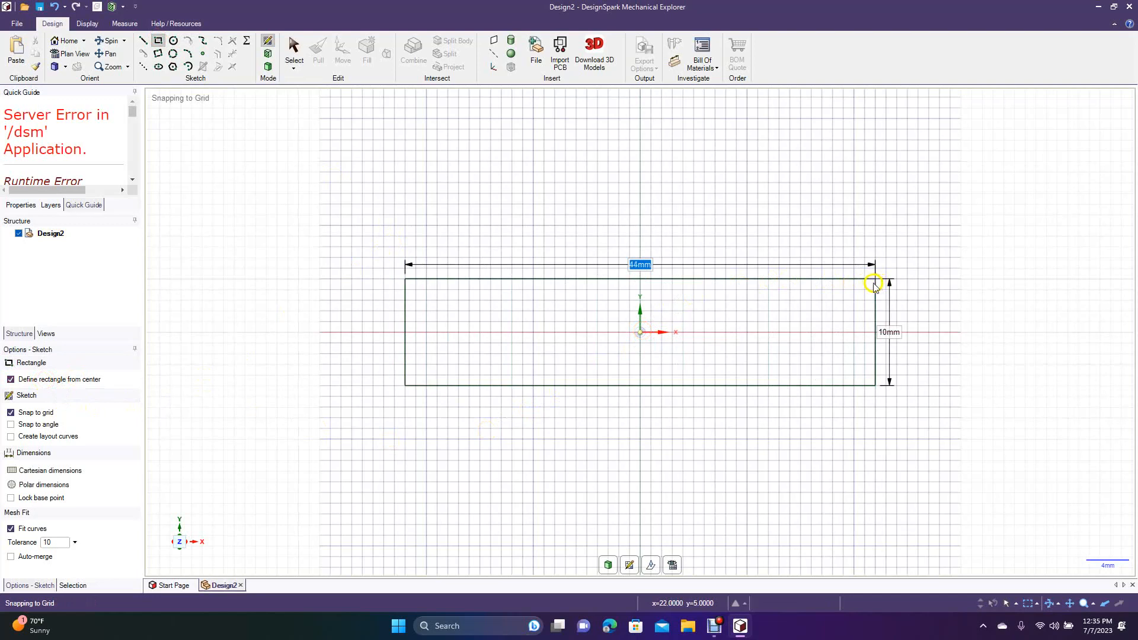
left_click_drag(875, 283, 838, 287)
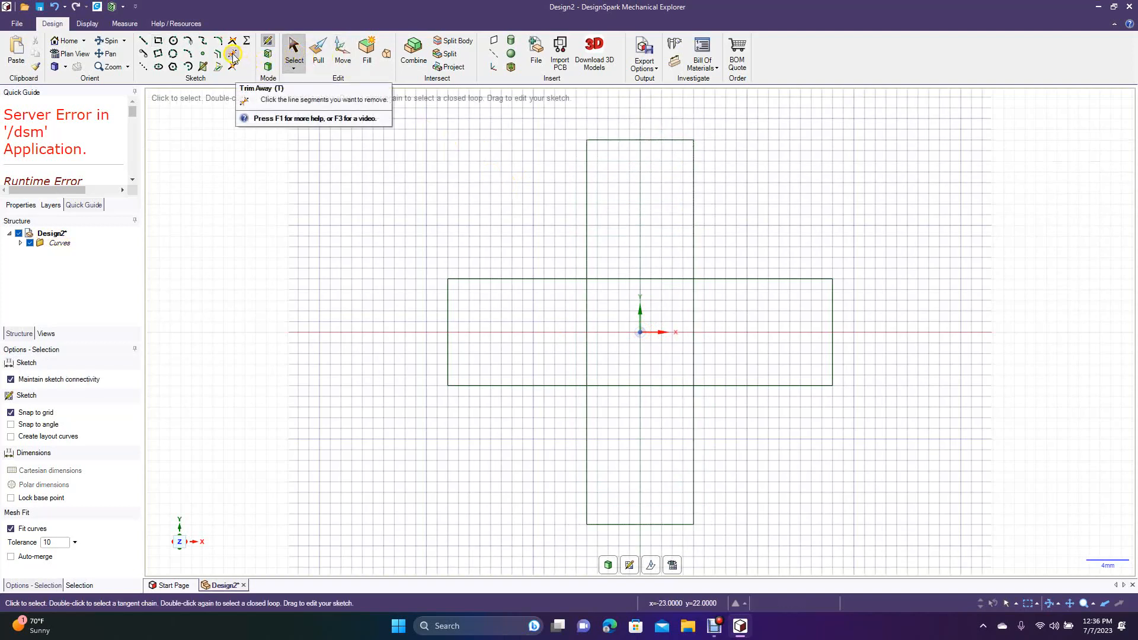
left_click(233, 41)
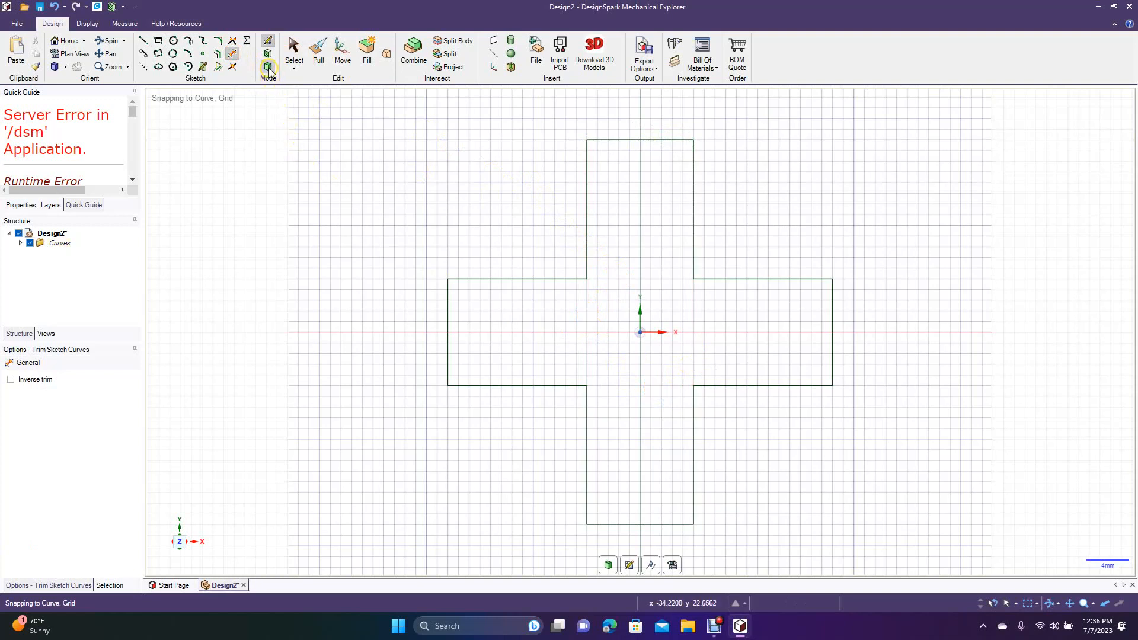
Fill the plus outline into a surface and pull it into a solid plus-shaped block.
left_click(366, 53)
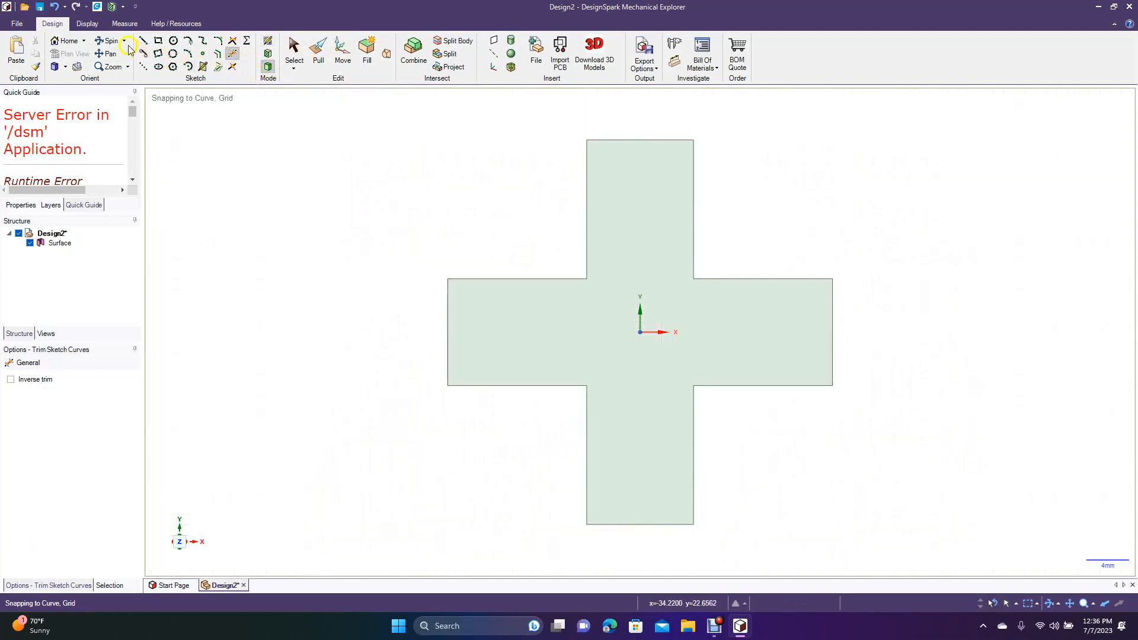
left_click(108, 41)
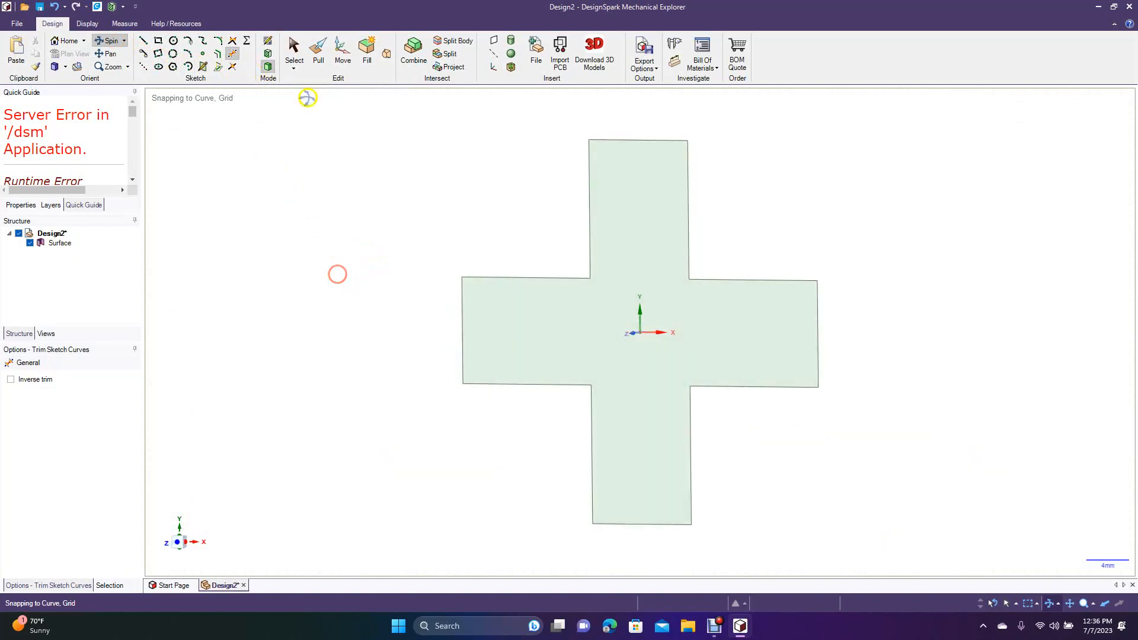
left_click(318, 51)
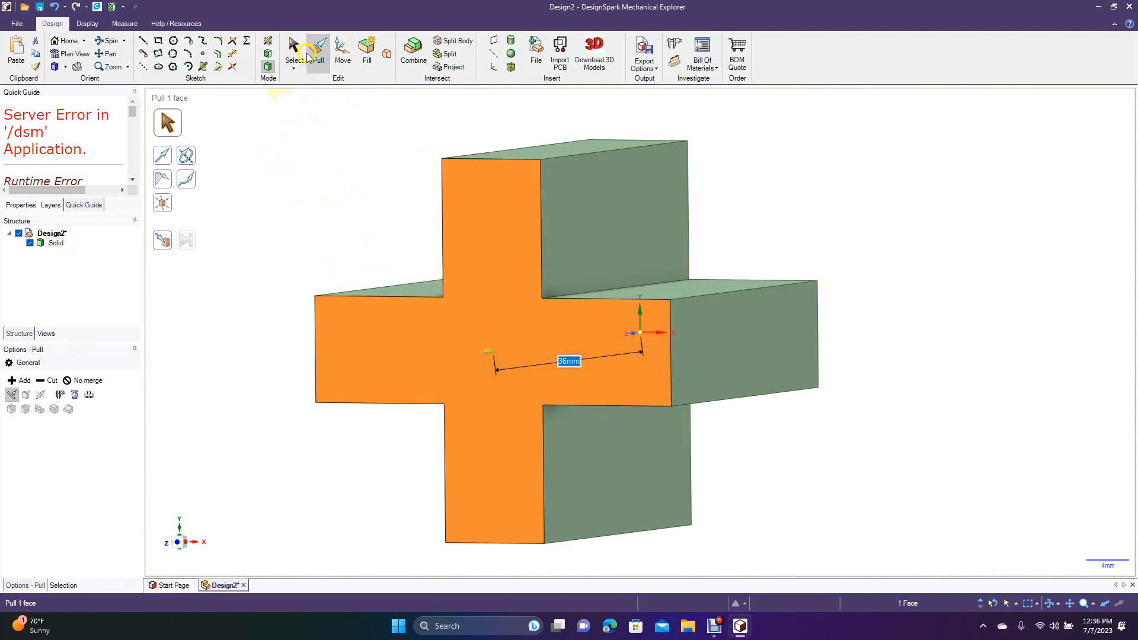
left_click(294, 51)
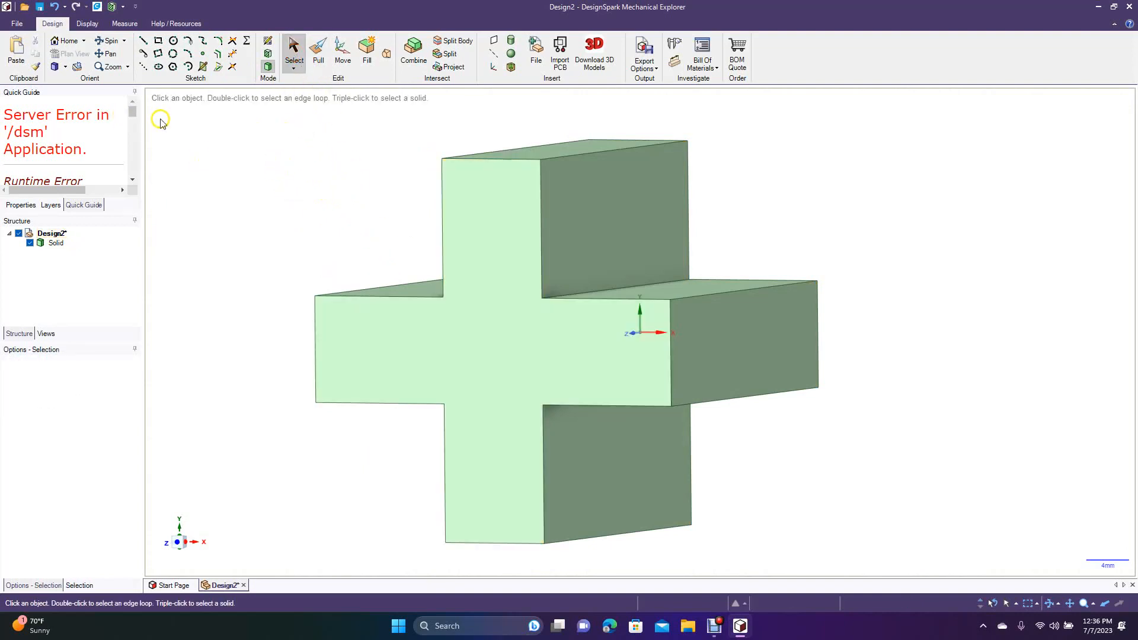
left_click(56, 243)
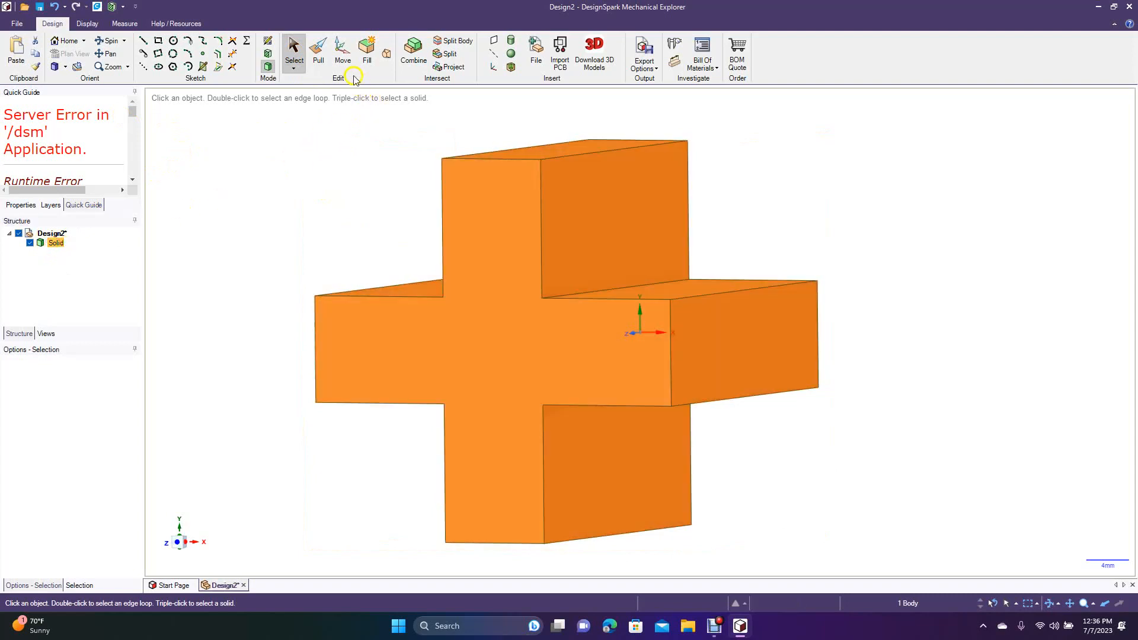
mouse_move(348, 142)
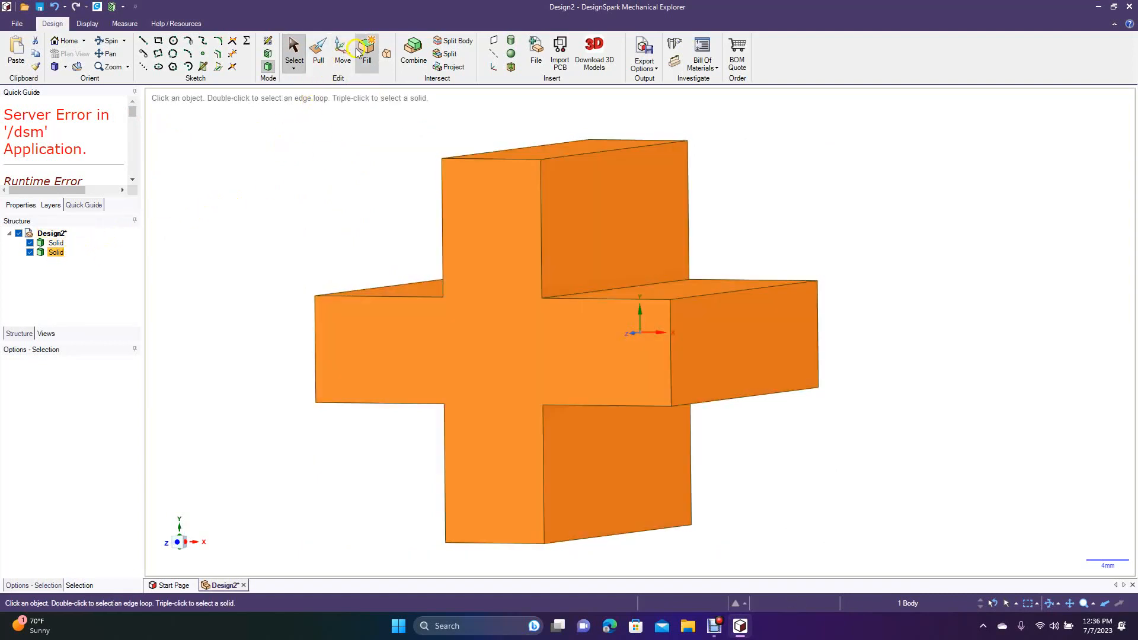
Move the pasted copy of the plus solid, rotating it 90° so it crosses the original.
left_click(341, 47)
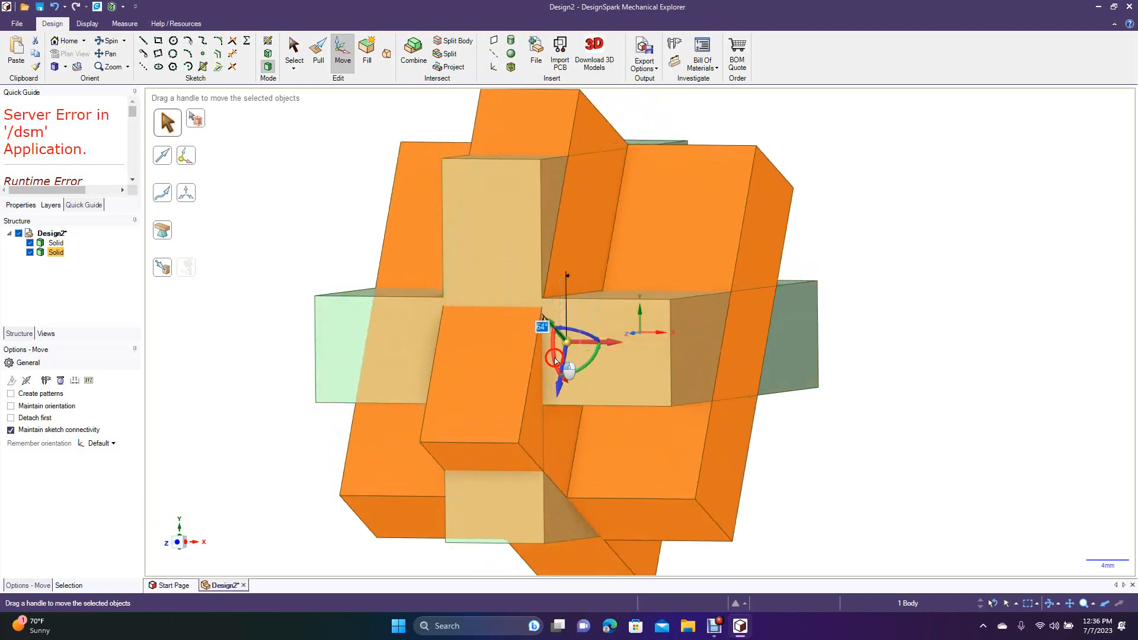
left_click_drag(568, 366, 564, 410)
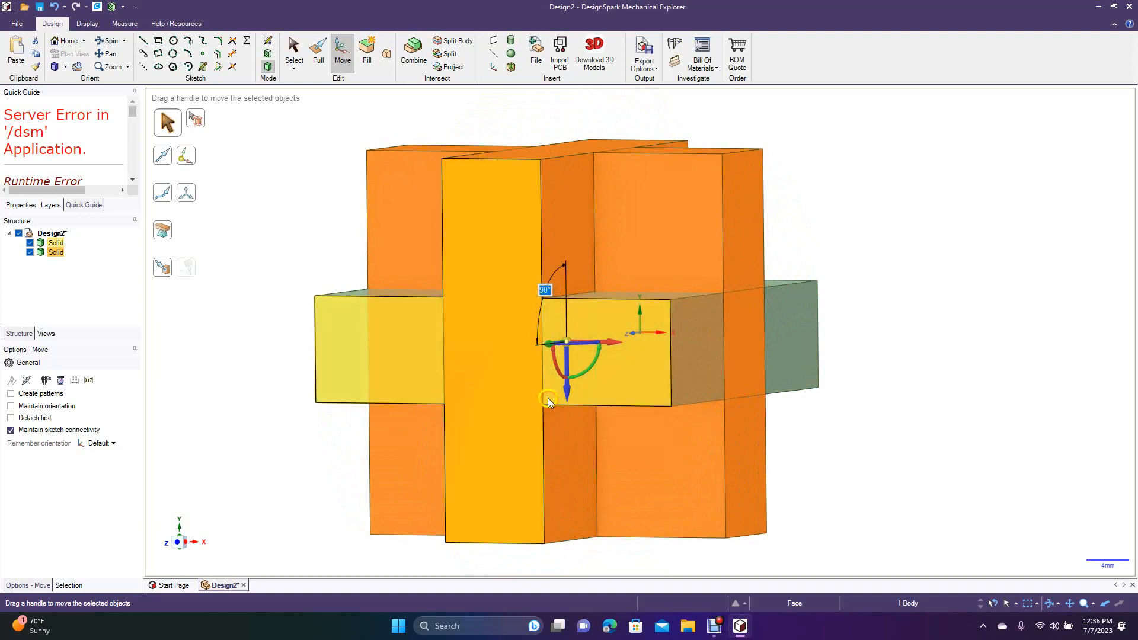
left_click(294, 51)
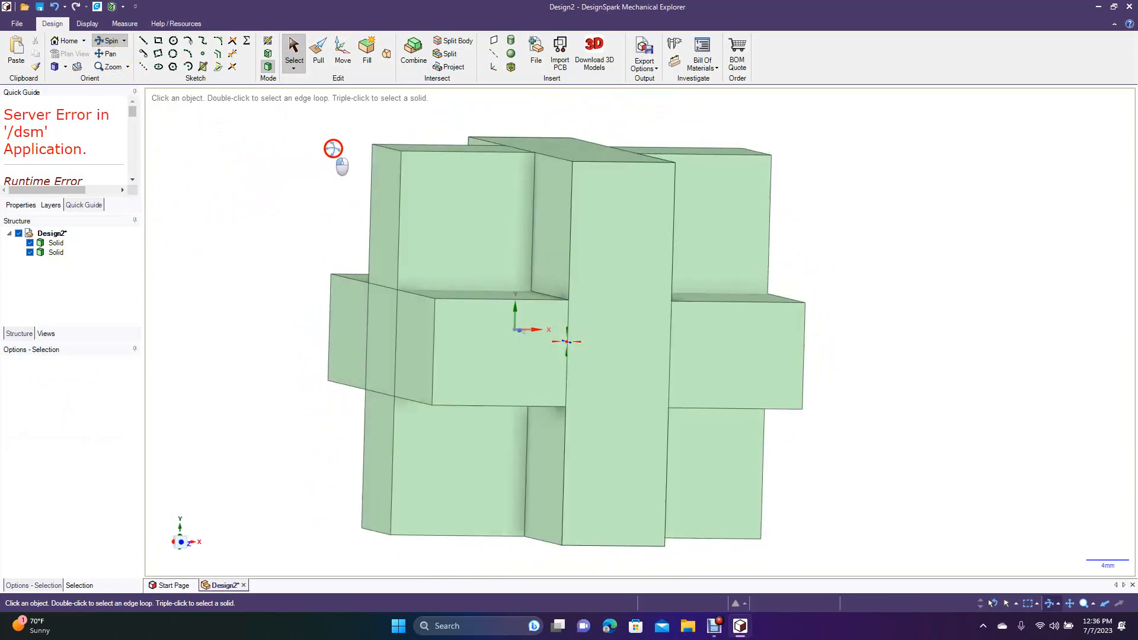
left_click_drag(332, 149, 235, 191)
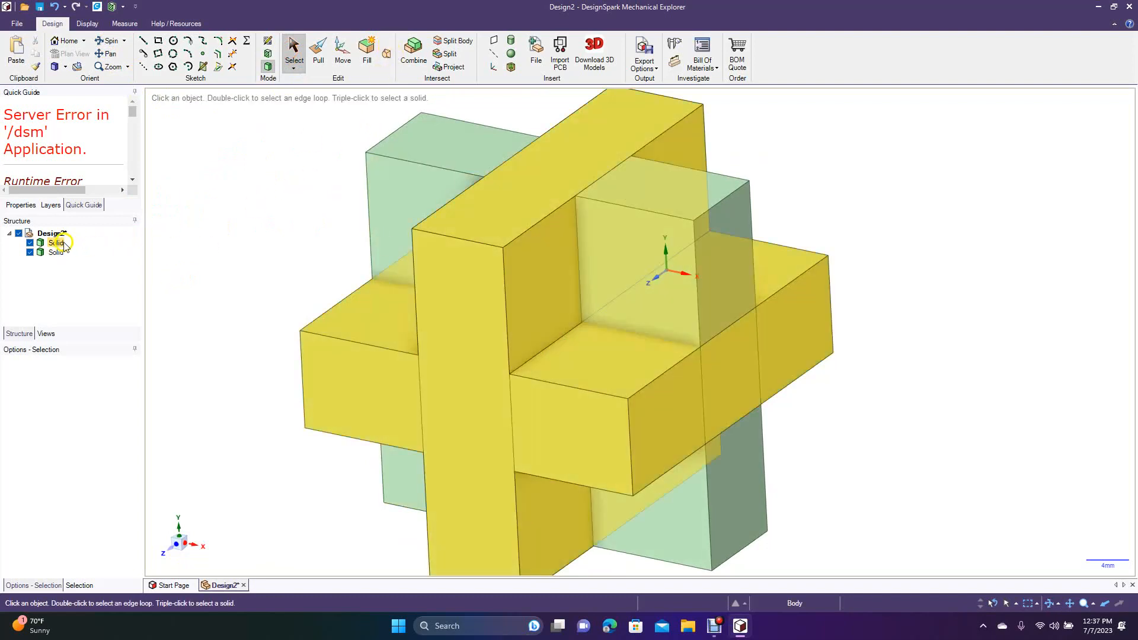
Select both plus solids in the Structure tree and Combine them into one body.
left_click(55, 251)
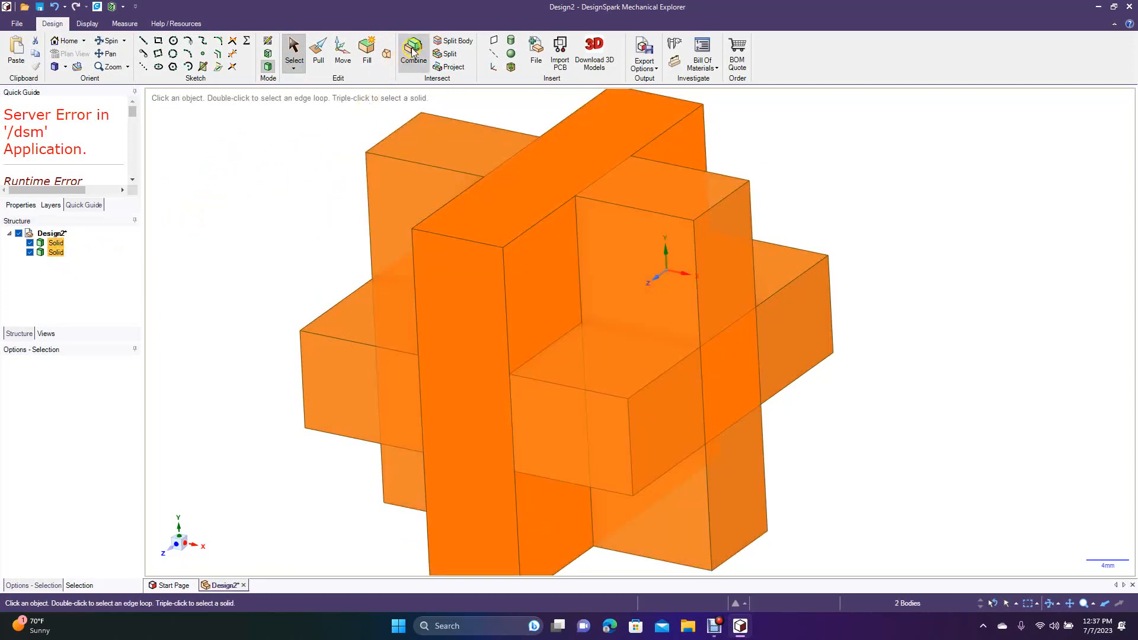
left_click(412, 48)
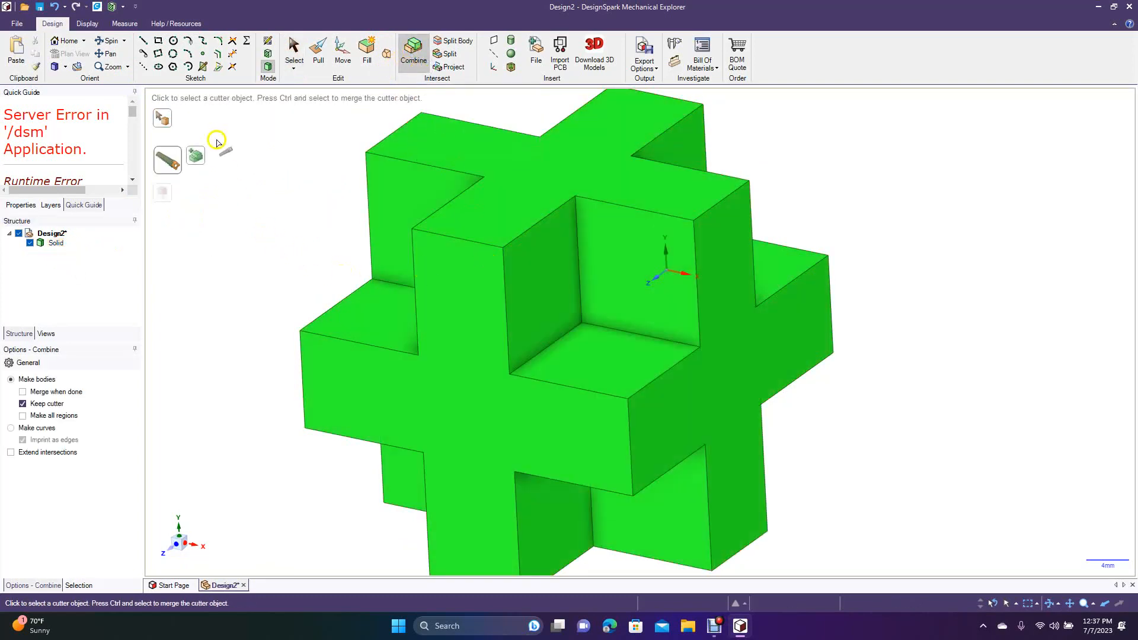
left_click(294, 51)
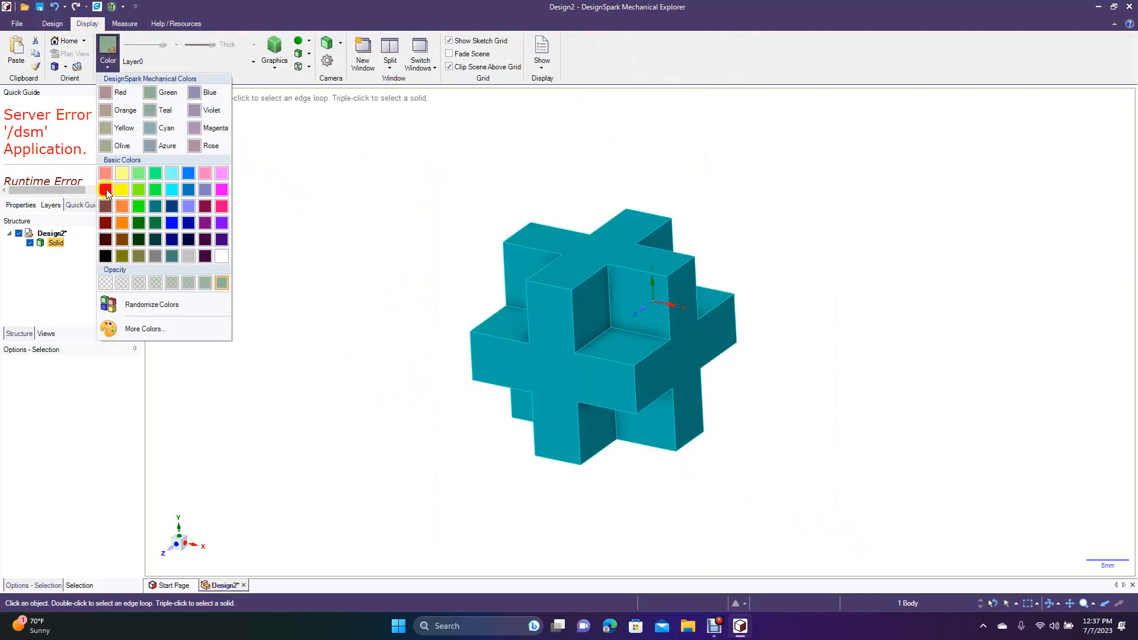
Try red, dark orange and orange from Basic Colors, settling on red for the solid.
left_click(106, 189)
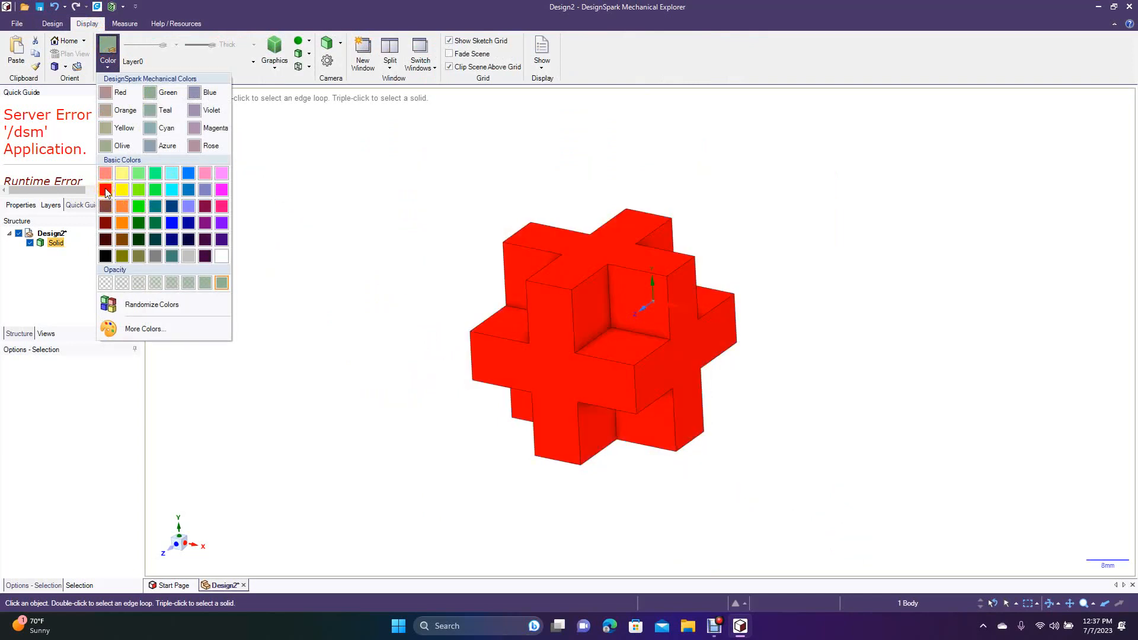
left_click(122, 206)
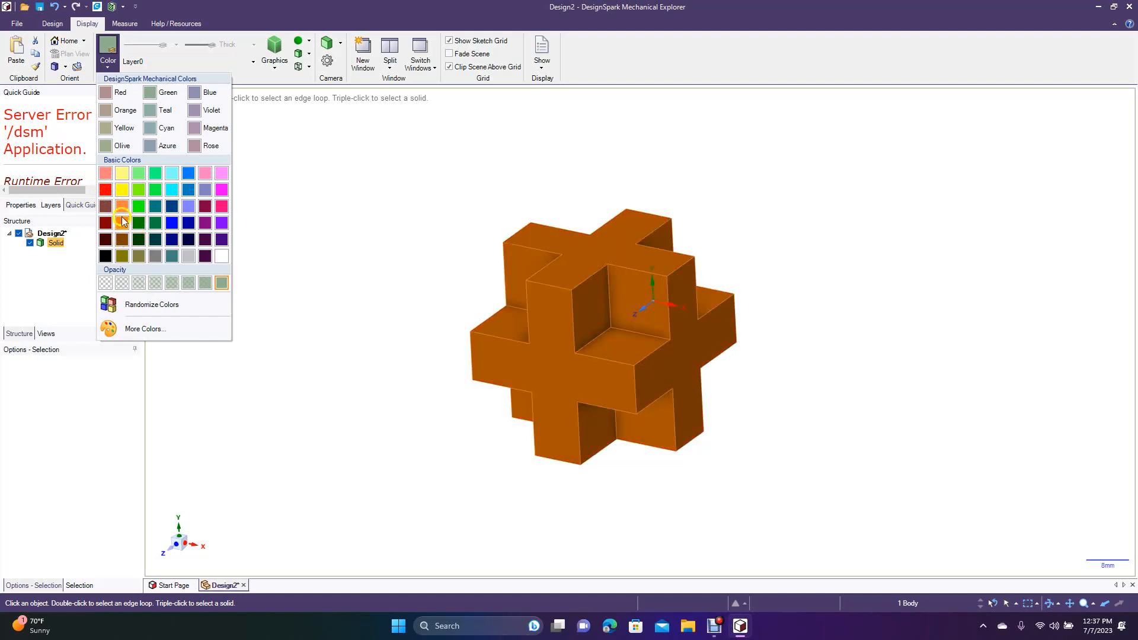
left_click(122, 206)
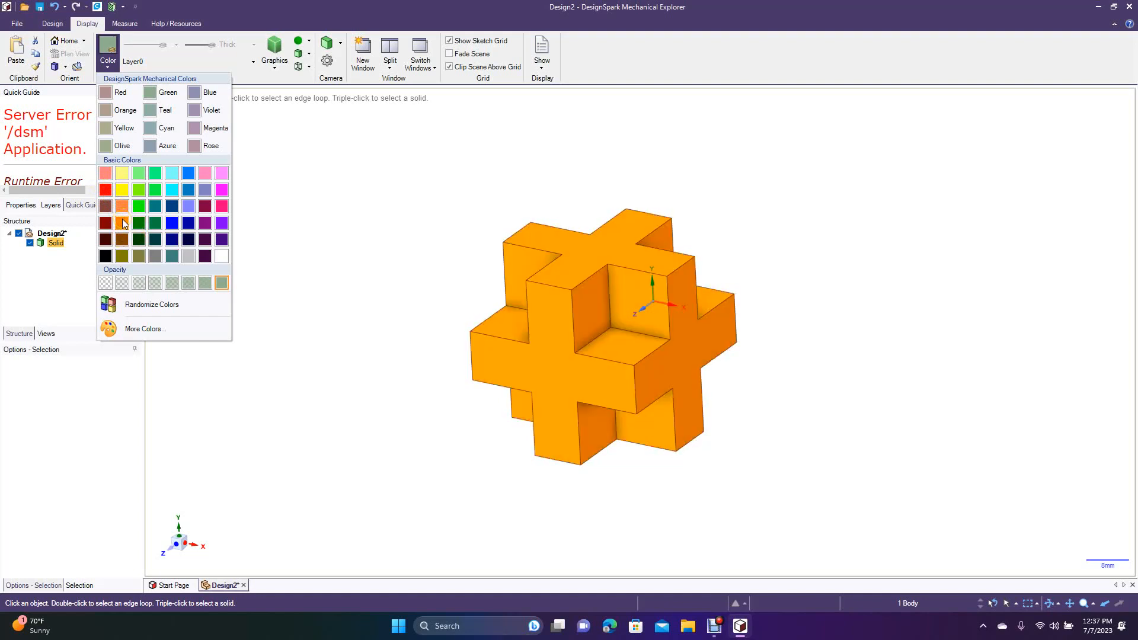
left_click(105, 190)
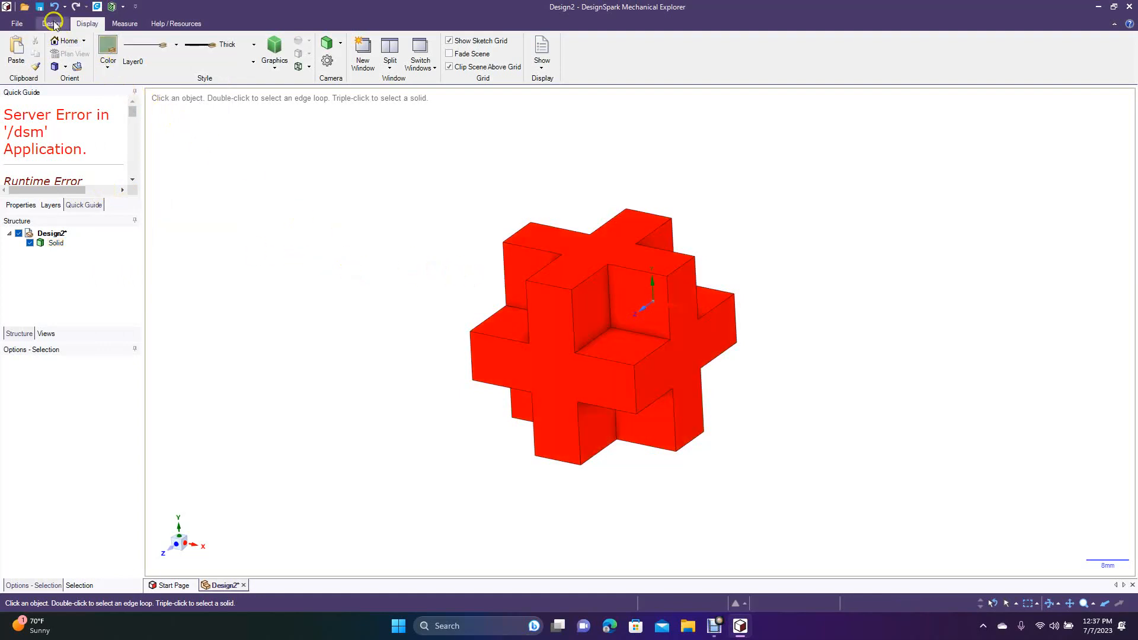
left_click(51, 24)
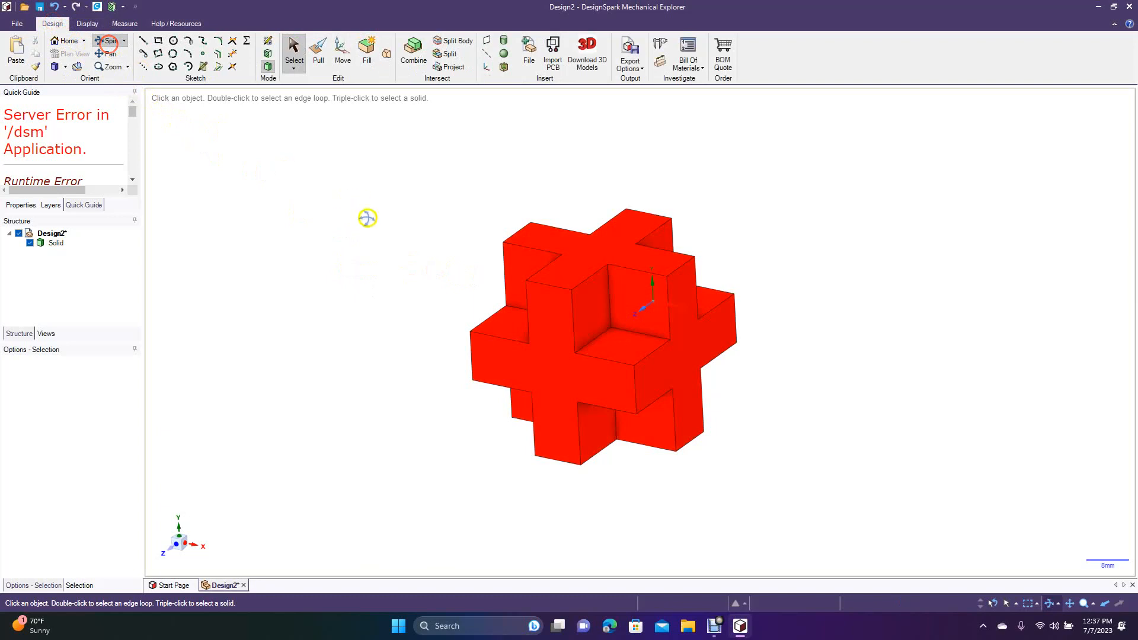
left_click_drag(366, 218, 421, 250)
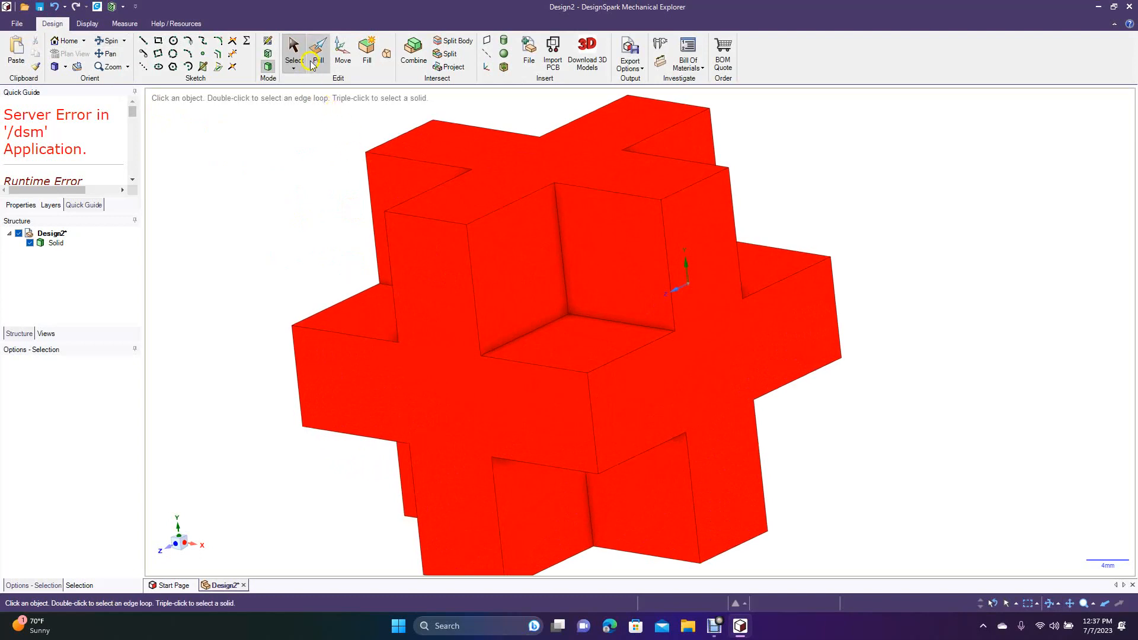
left_click(318, 44)
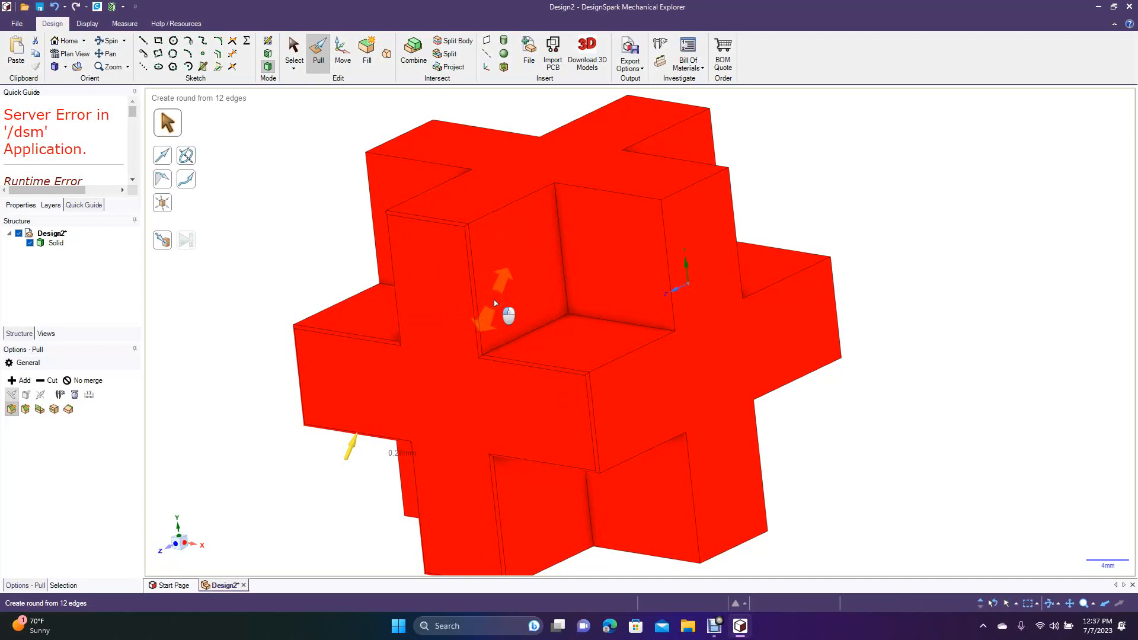
left_click(508, 283)
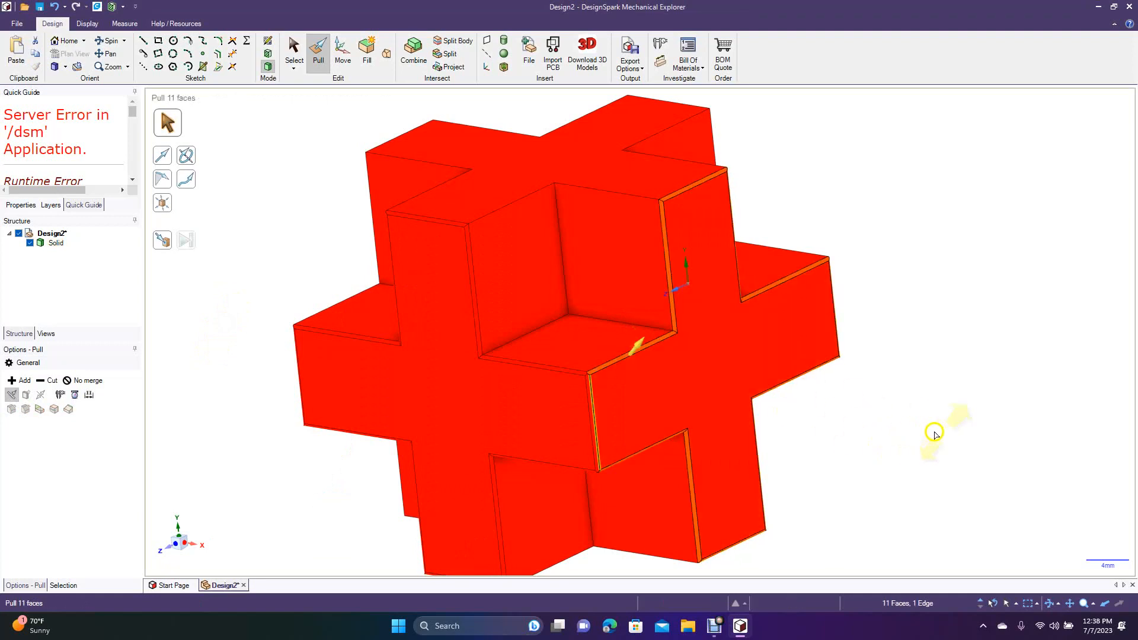
left_click(509, 180)
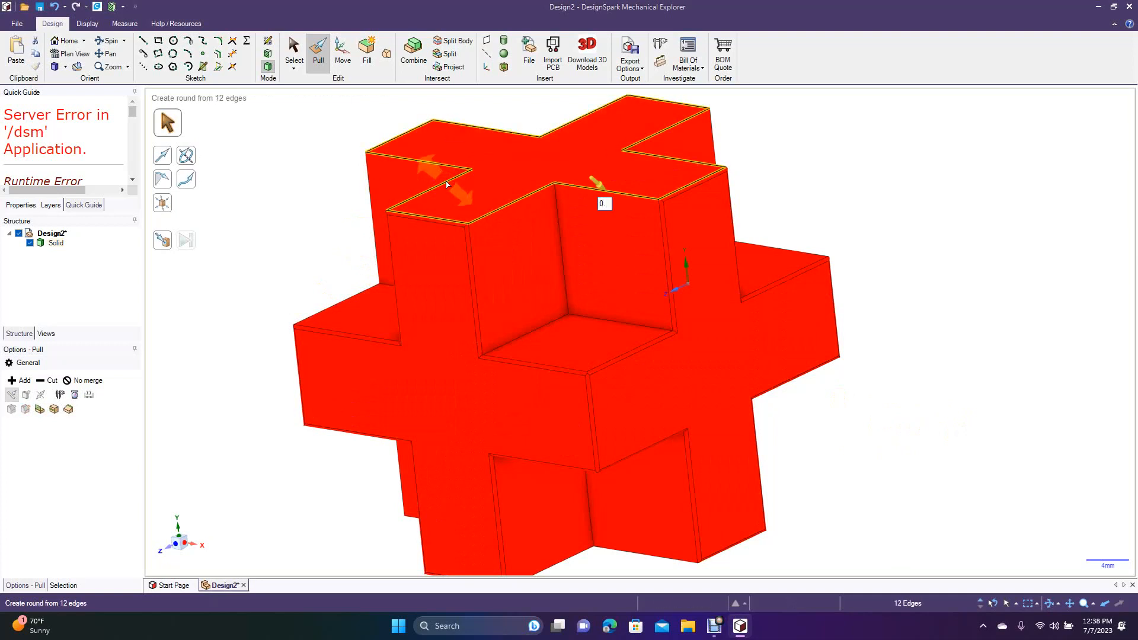
left_click(294, 51)
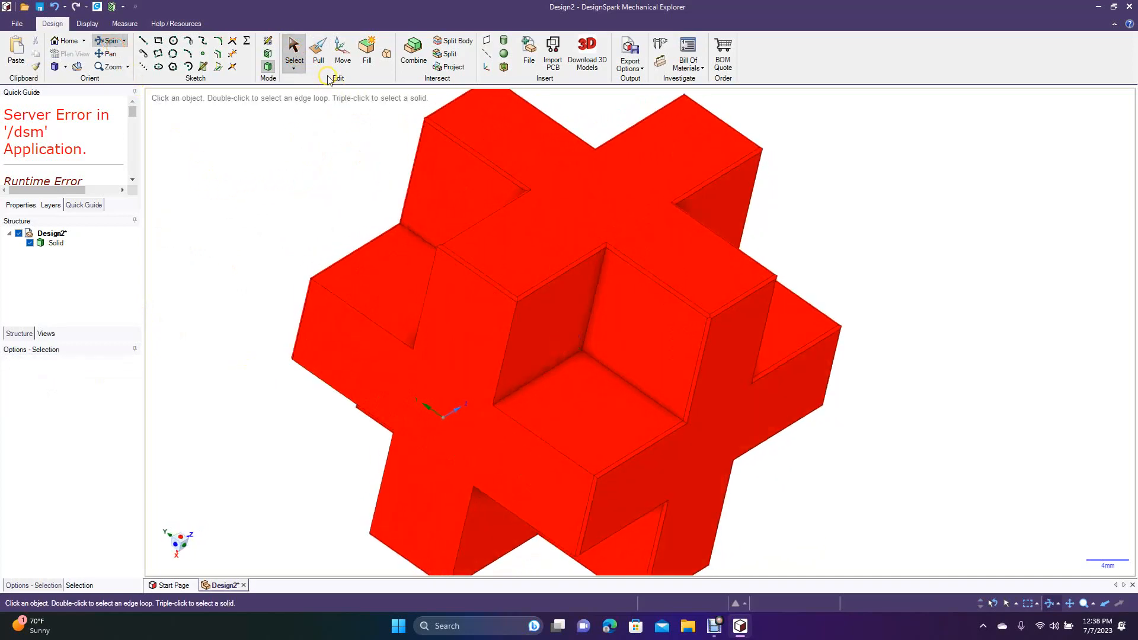
left_click(318, 51)
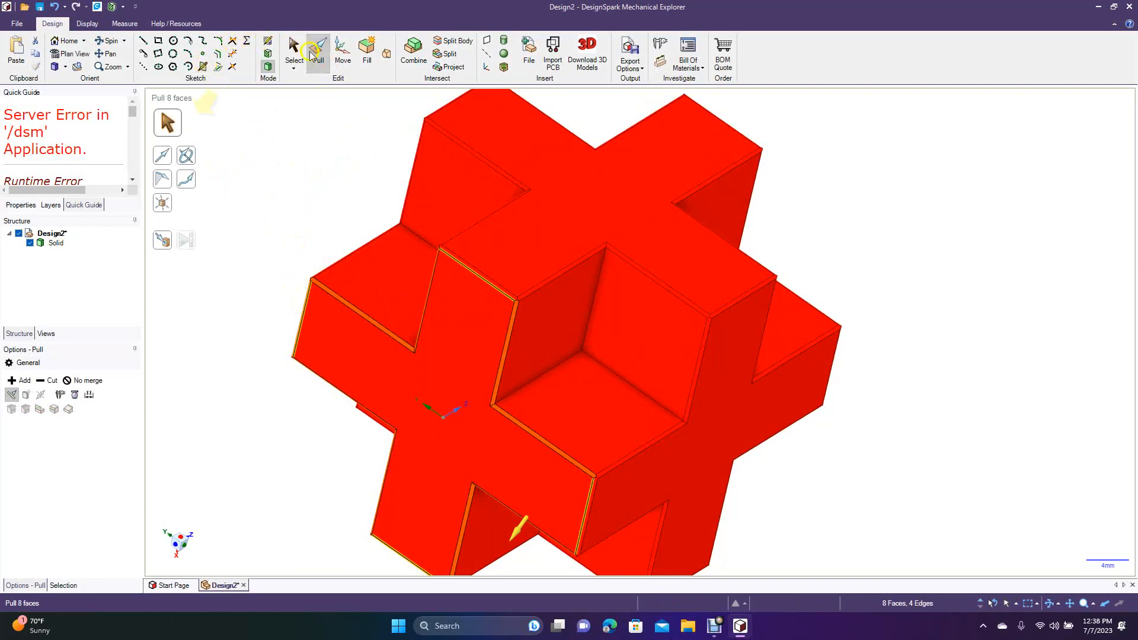
left_click(294, 51)
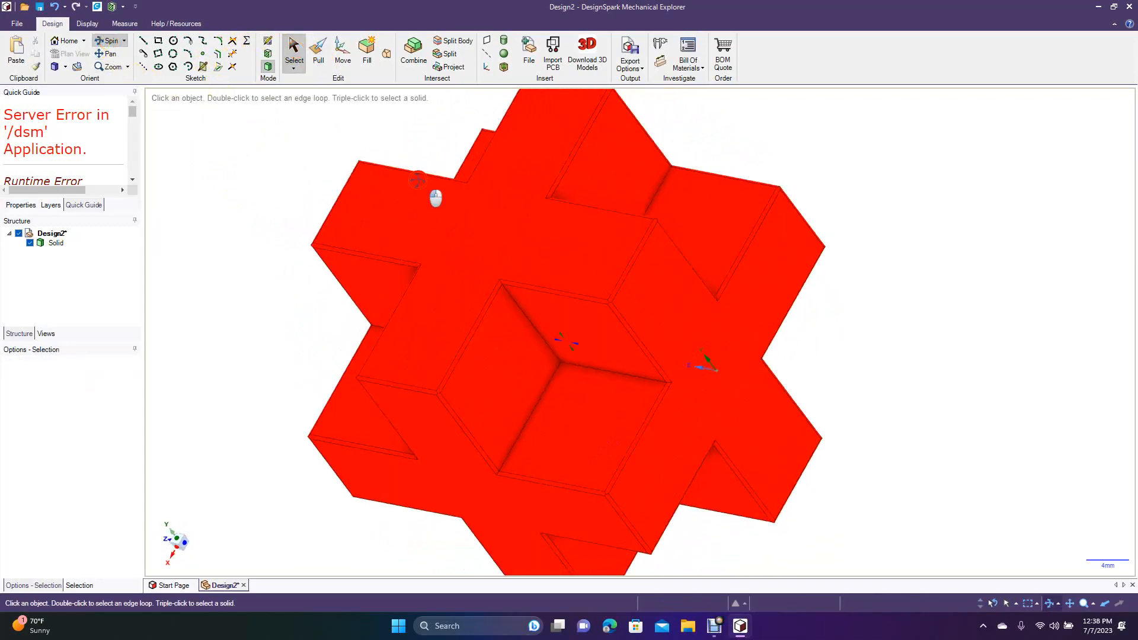
left_click_drag(417, 181, 174, 236)
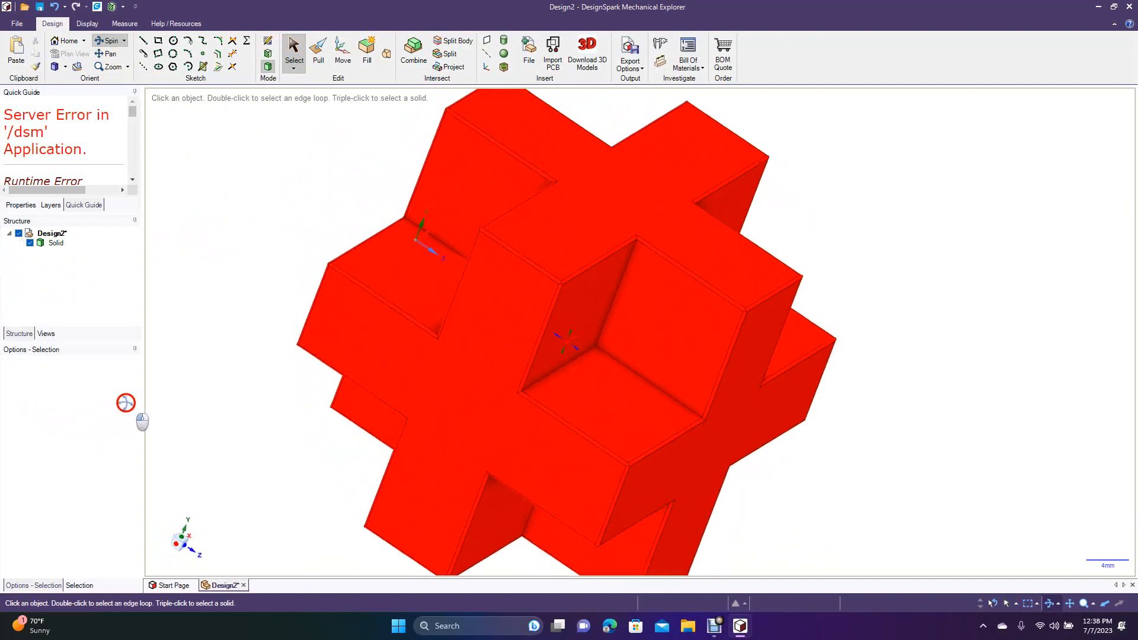
scroll("down", 3)
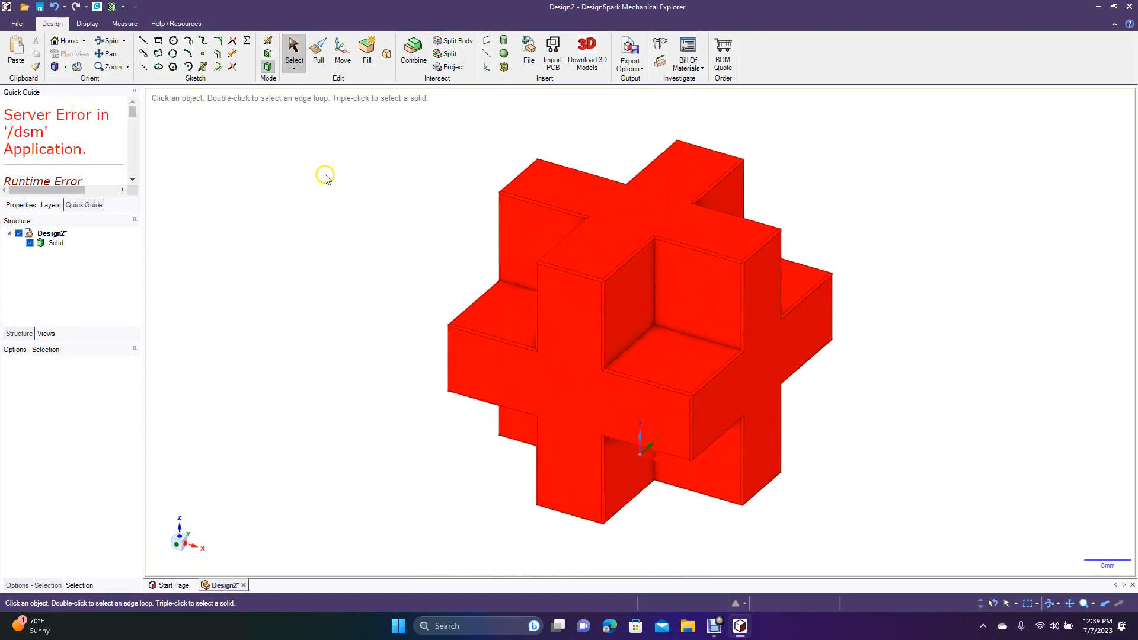
mouse_move(264, 229)
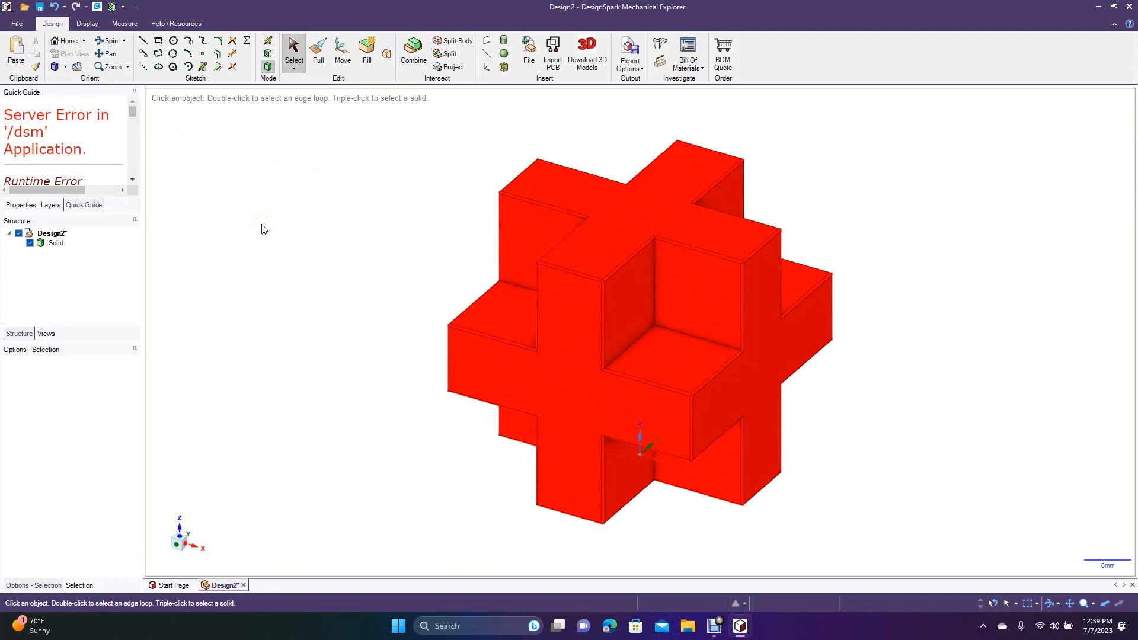
left_click(570, 221)
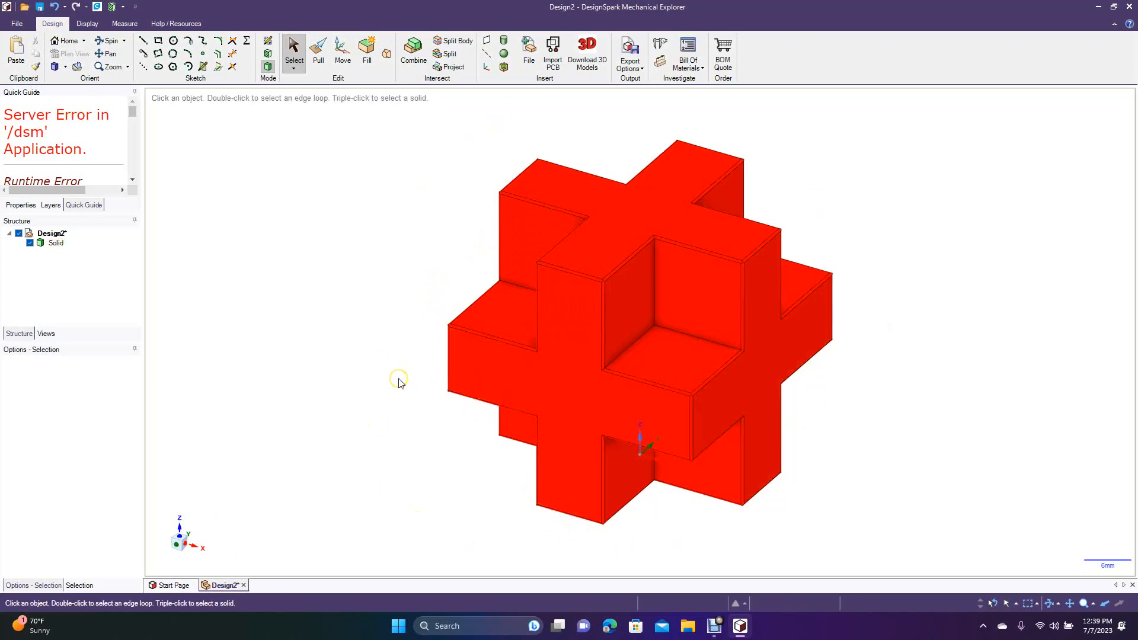
left_click(516, 254)
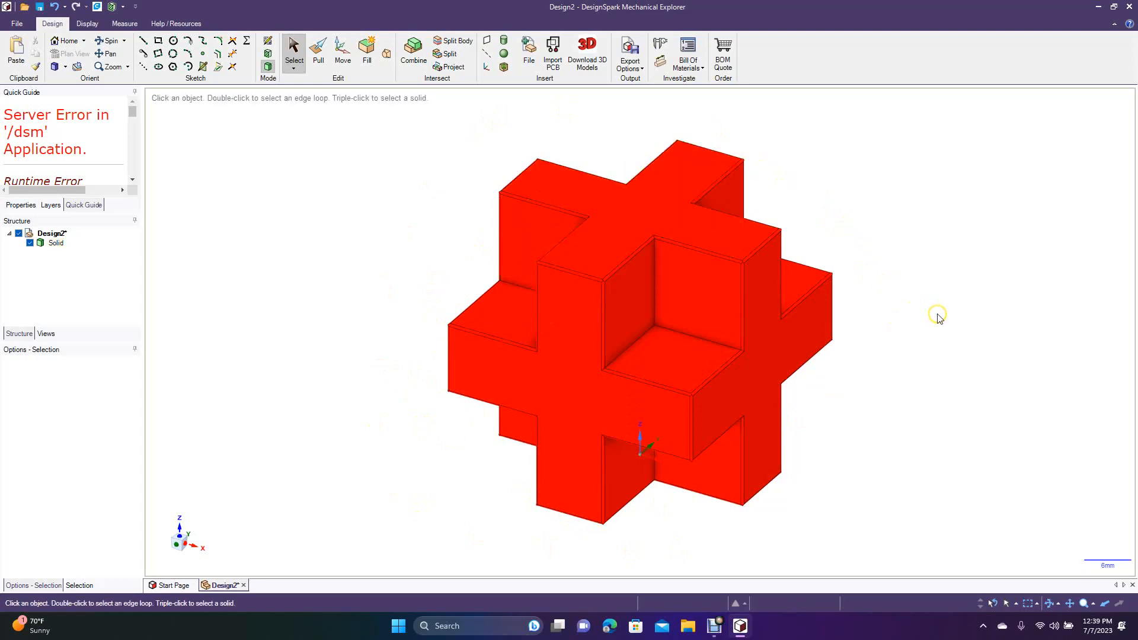
mouse_move(366, 390)
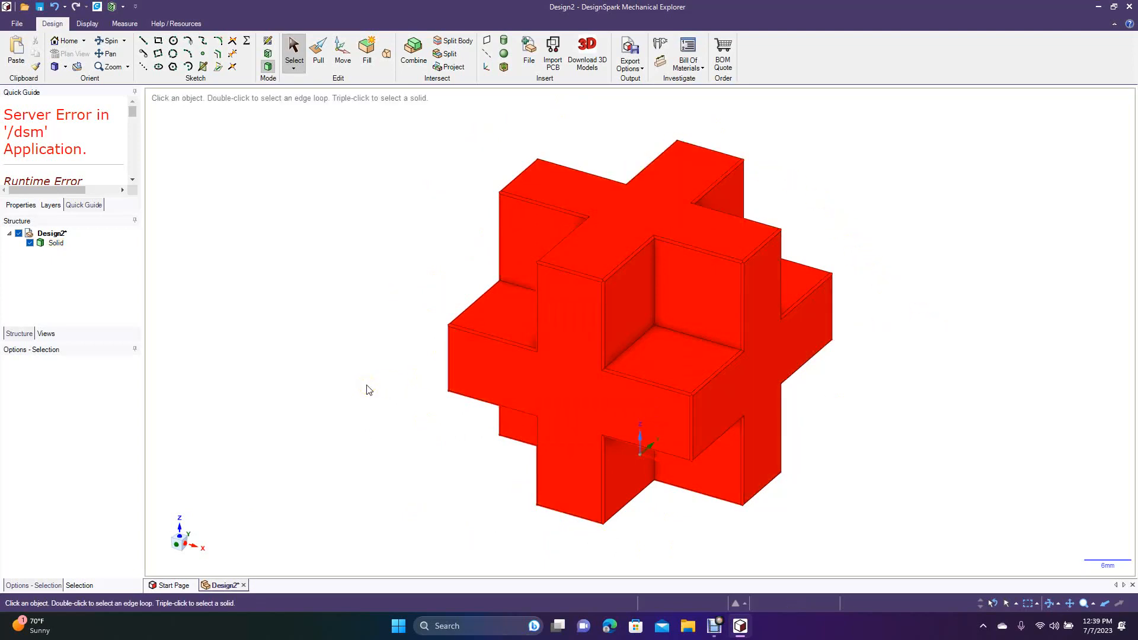
left_click(16, 24)
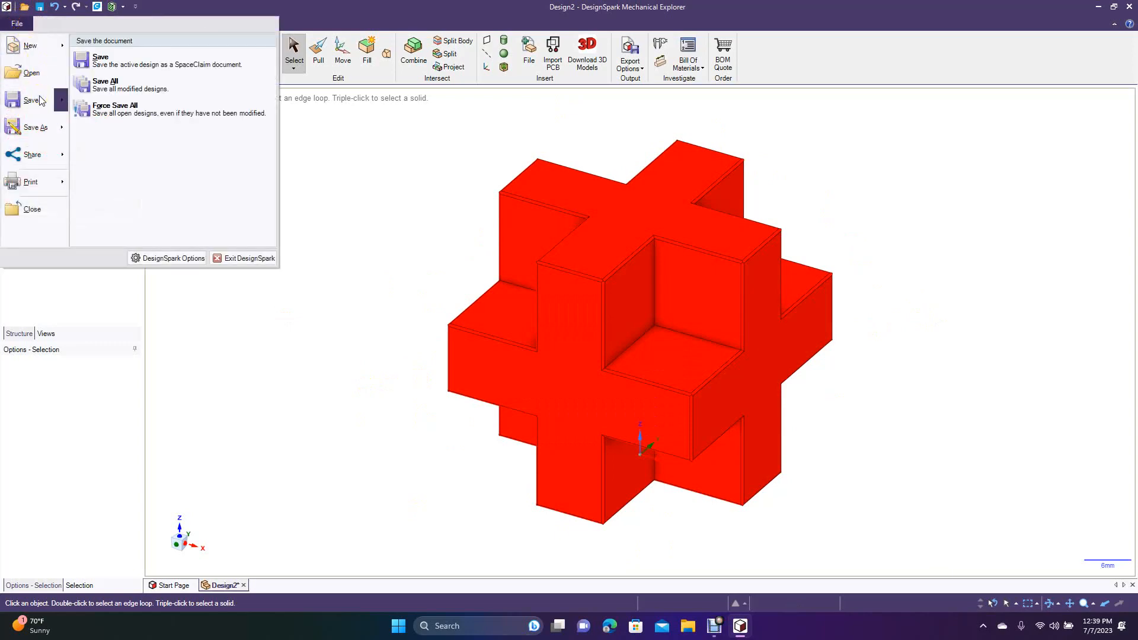
Save the design to the Desktop under the file name Cube.
left_click(34, 127)
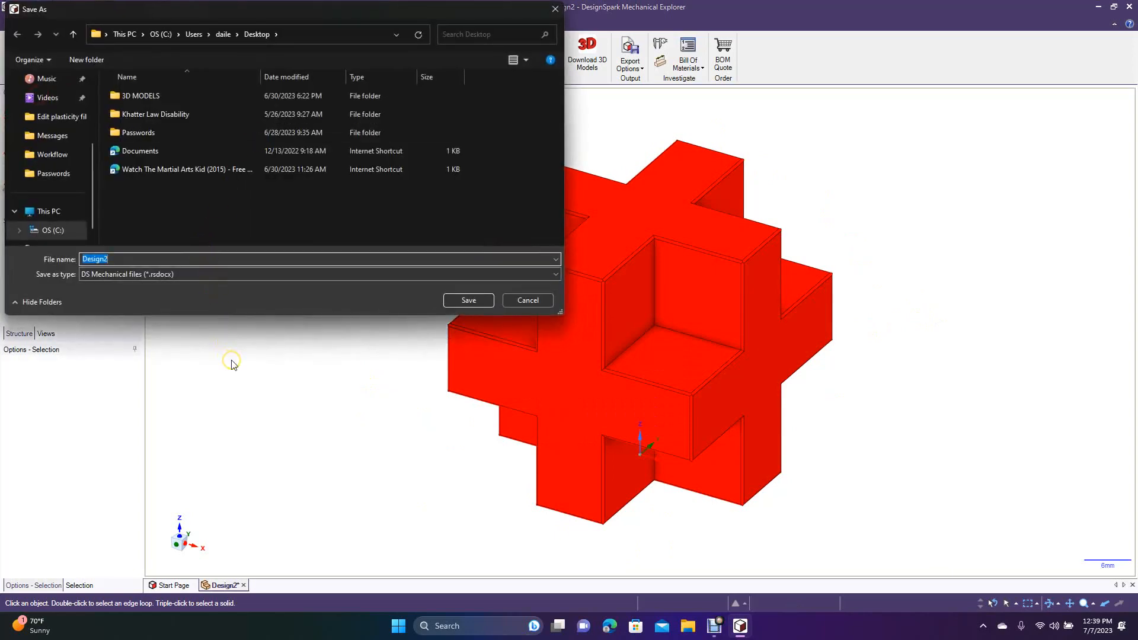
type("Cube")
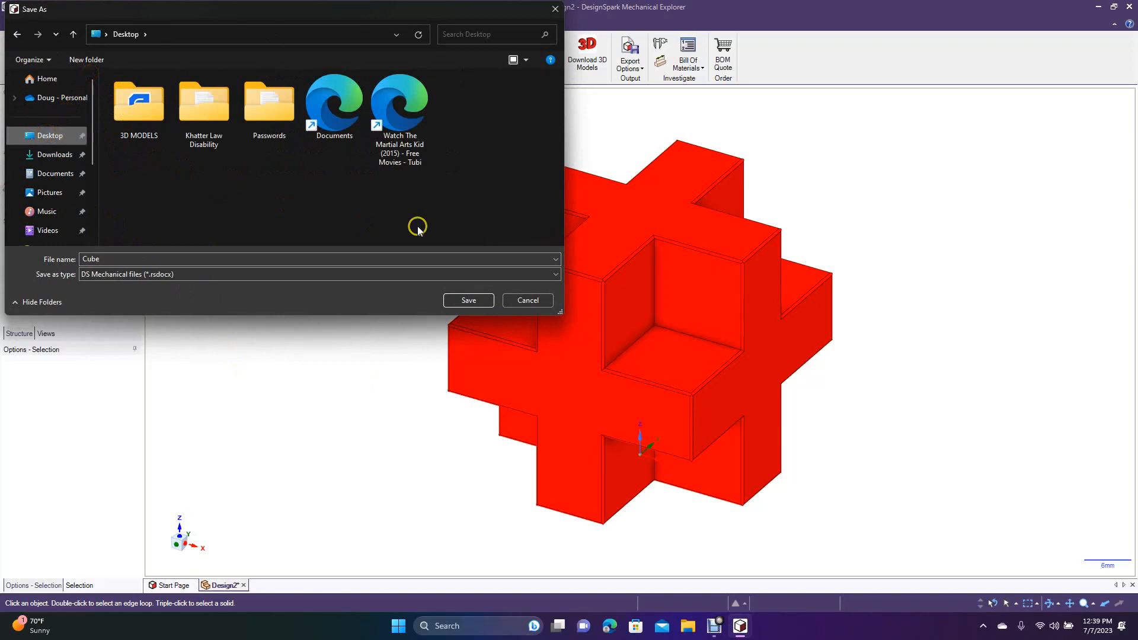
left_click(468, 300)
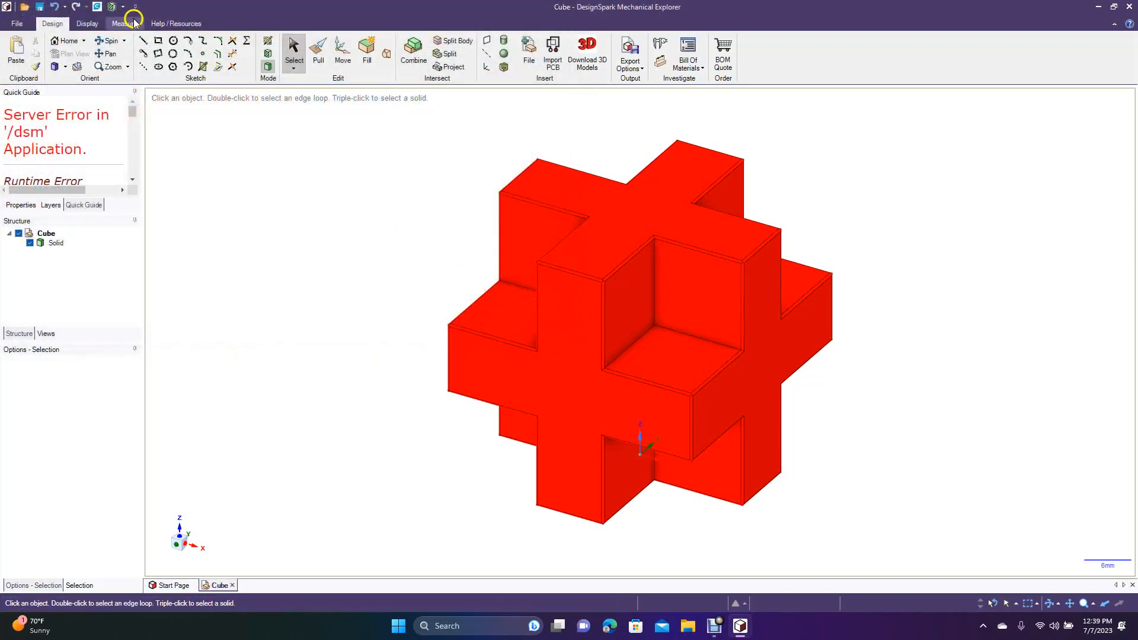
Save a copy as STL (*.stl) named Cube on the Desktop.
left_click(16, 24)
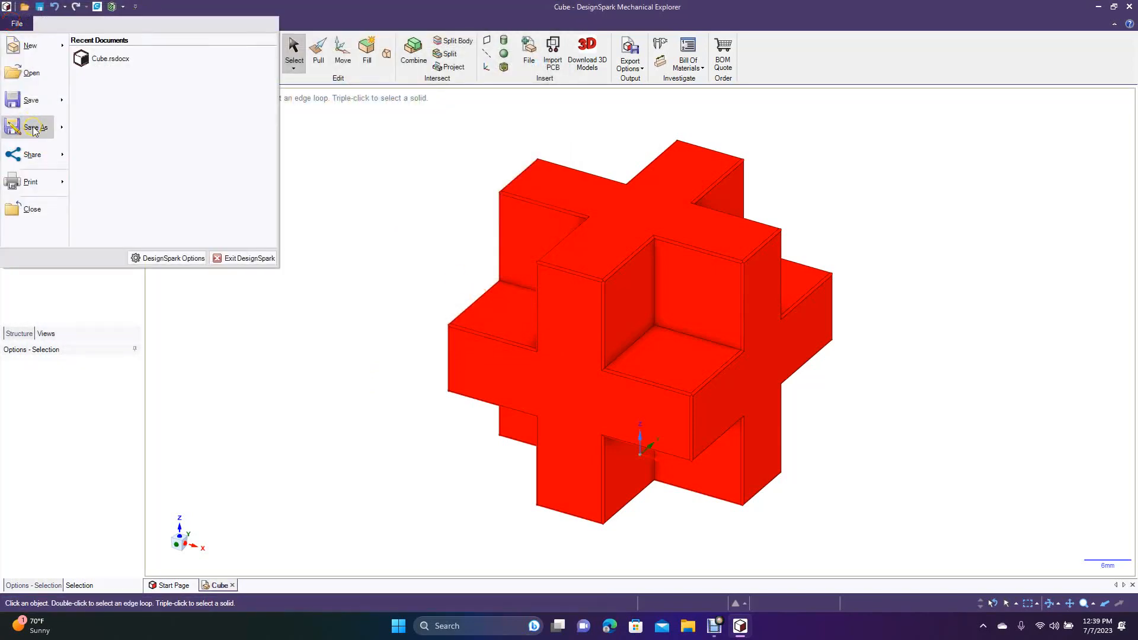
left_click(34, 127)
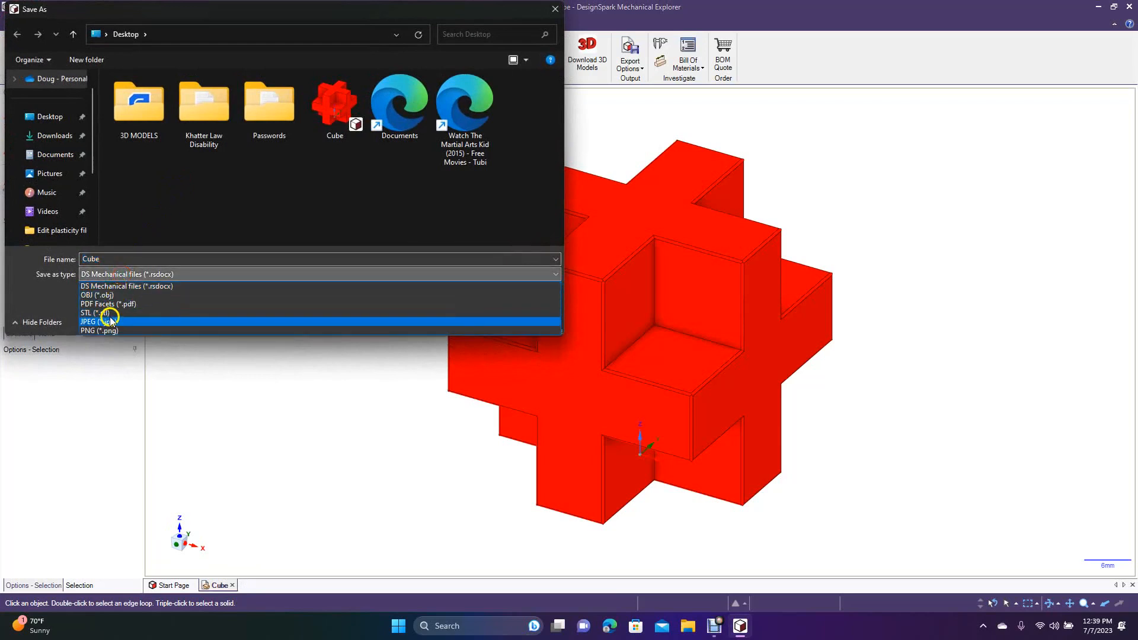
left_click(93, 313)
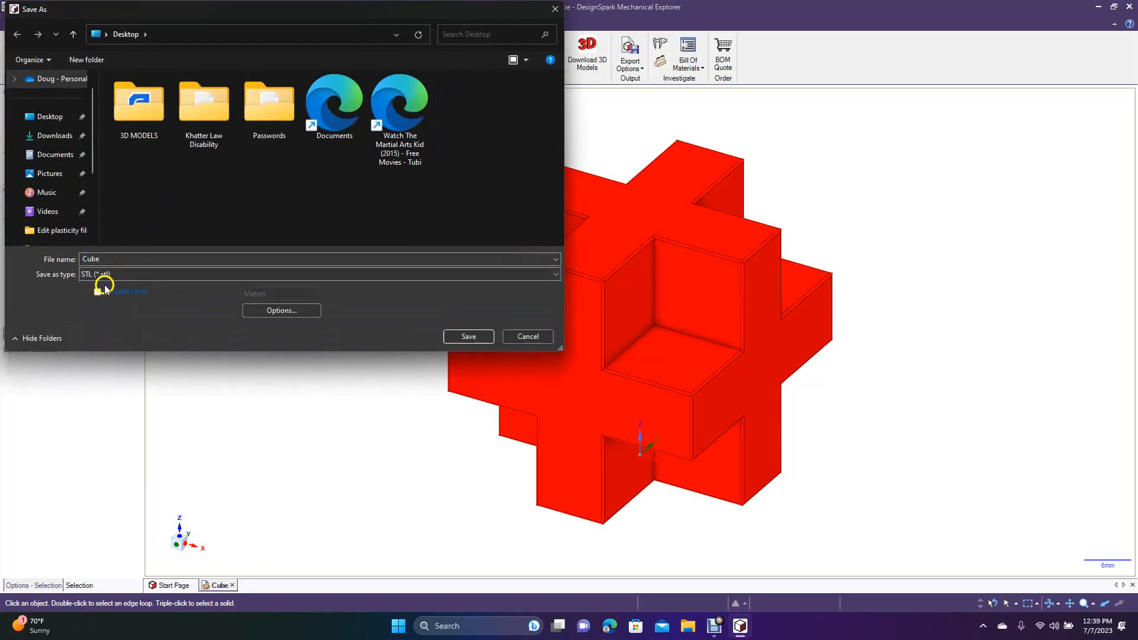
left_click(469, 335)
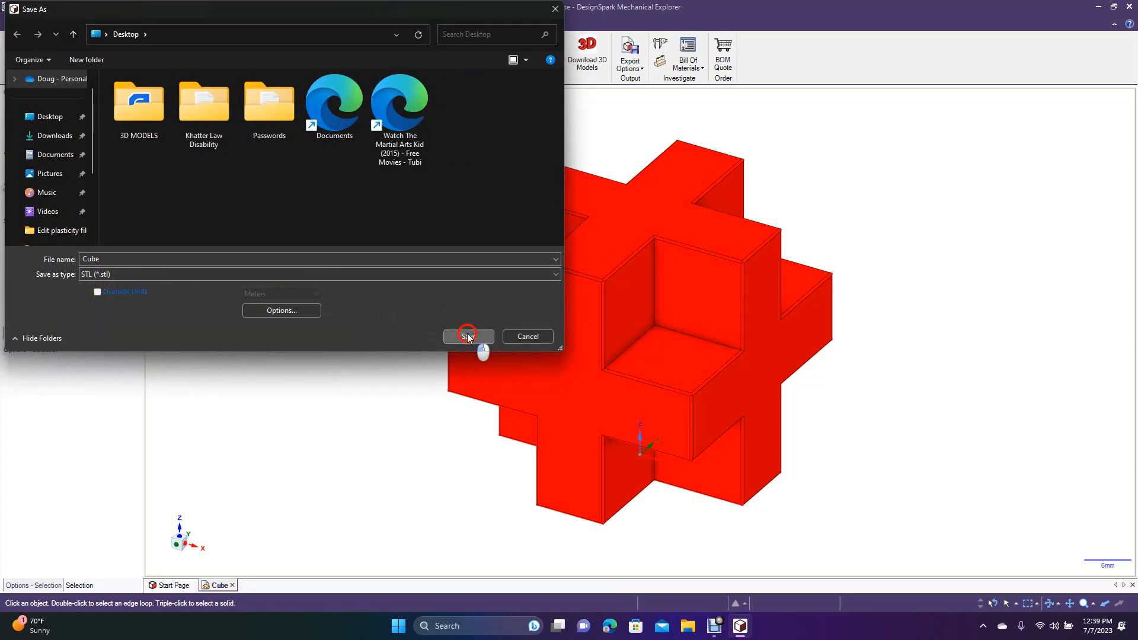
left_click(467, 336)
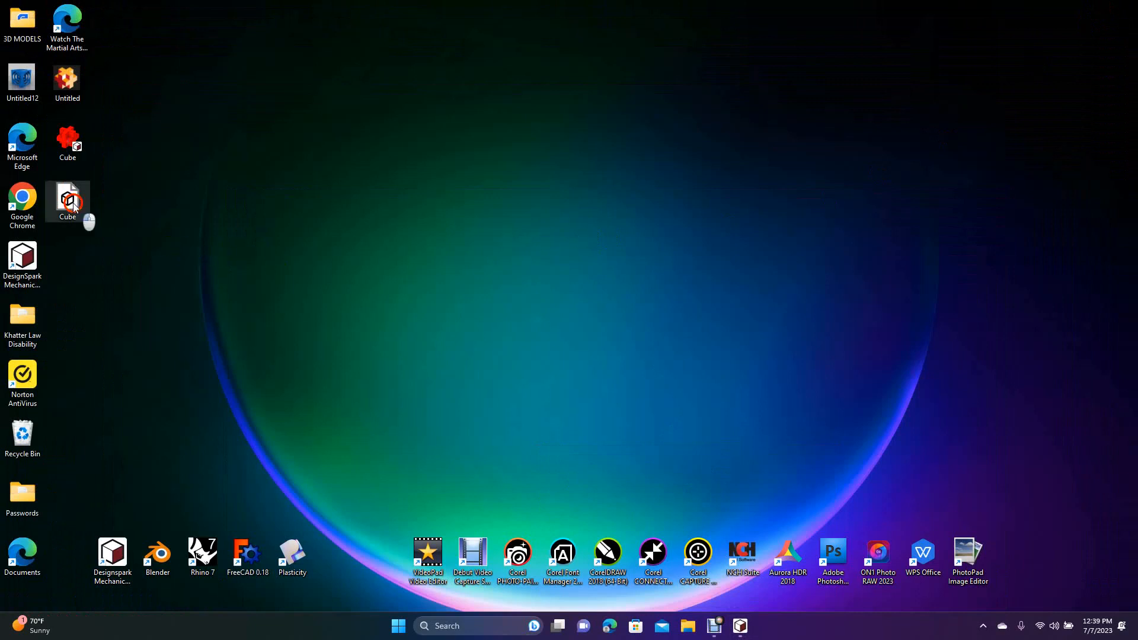
mouse_move(203, 551)
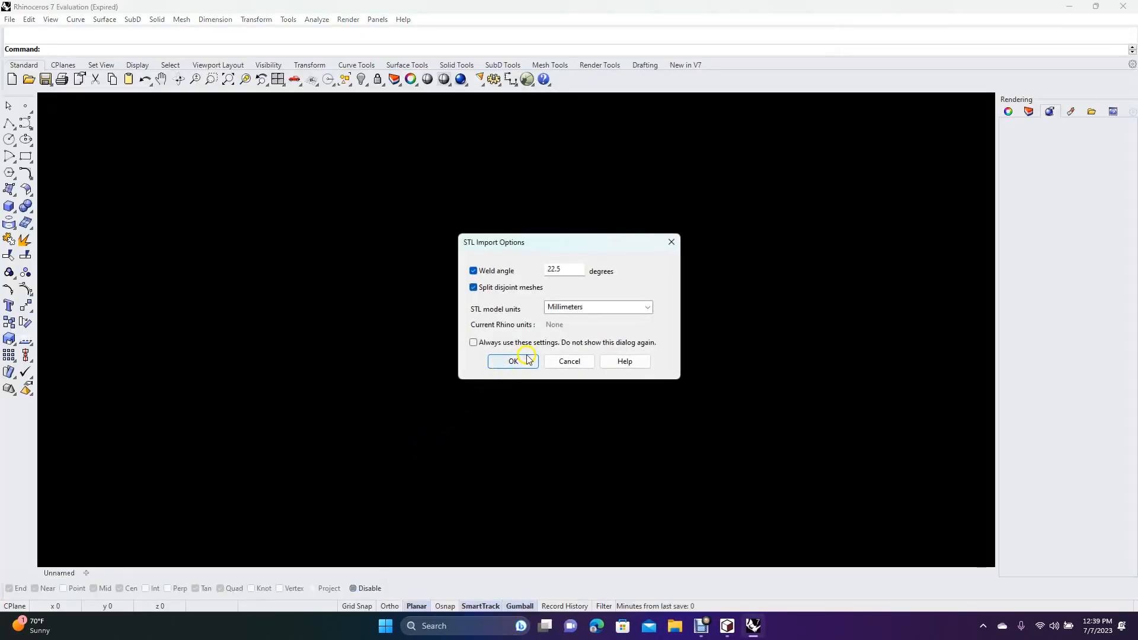
Accept the STL import options, run without saving the license, and maximise the Perspective viewport.
left_click(512, 360)
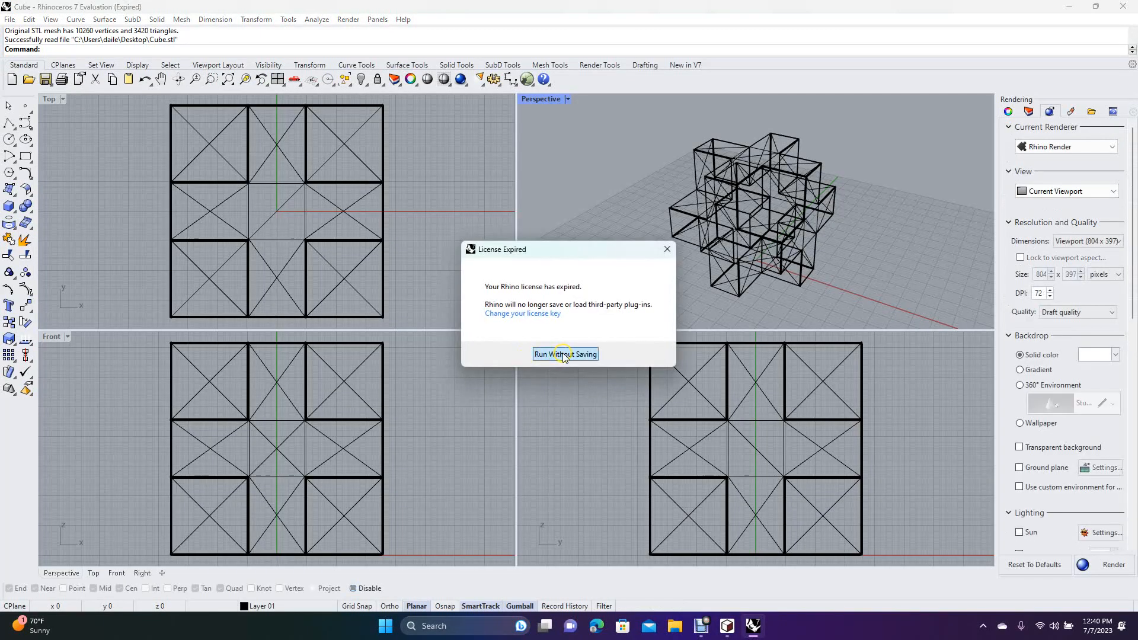
left_click(564, 355)
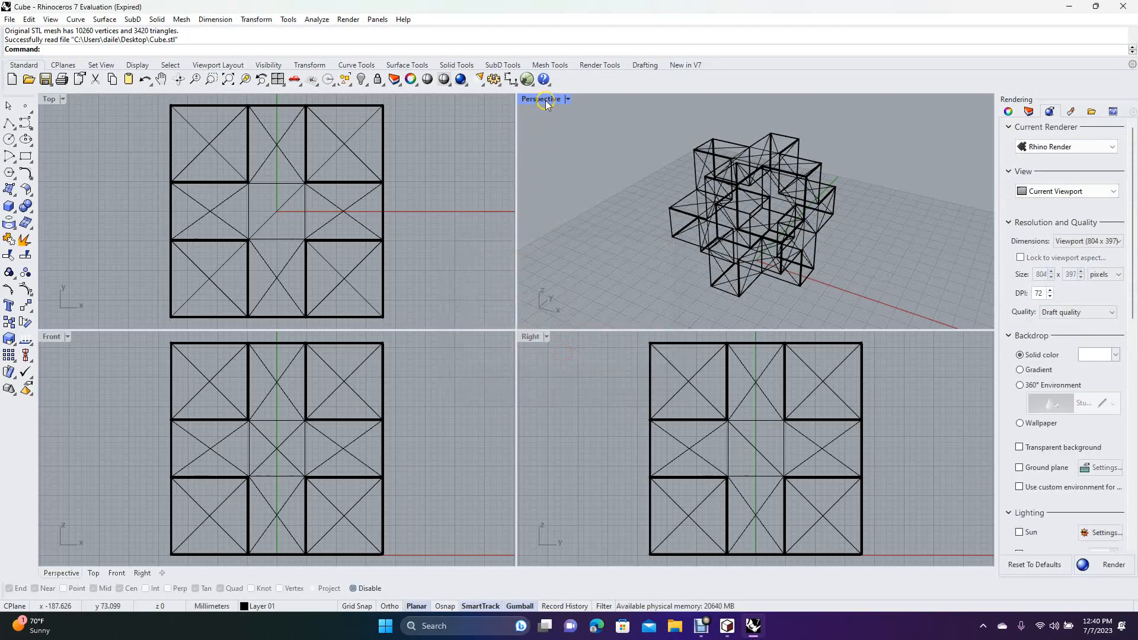
double_click(540, 99)
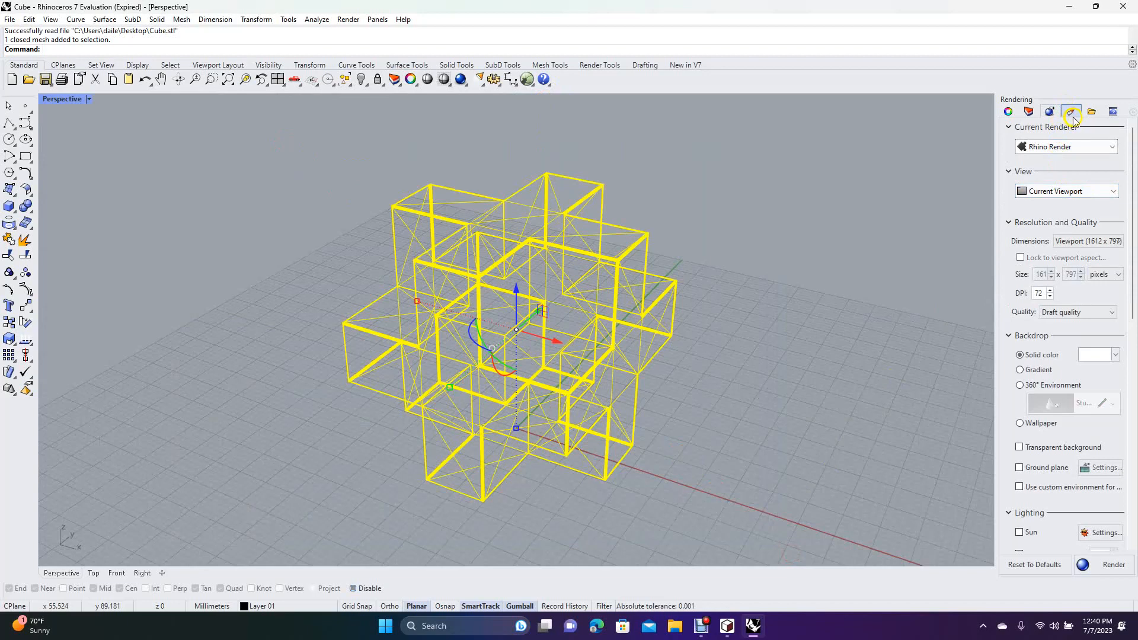
Import the Anigre polished wood material from the library and assign it to the Cube mesh.
left_click(1072, 112)
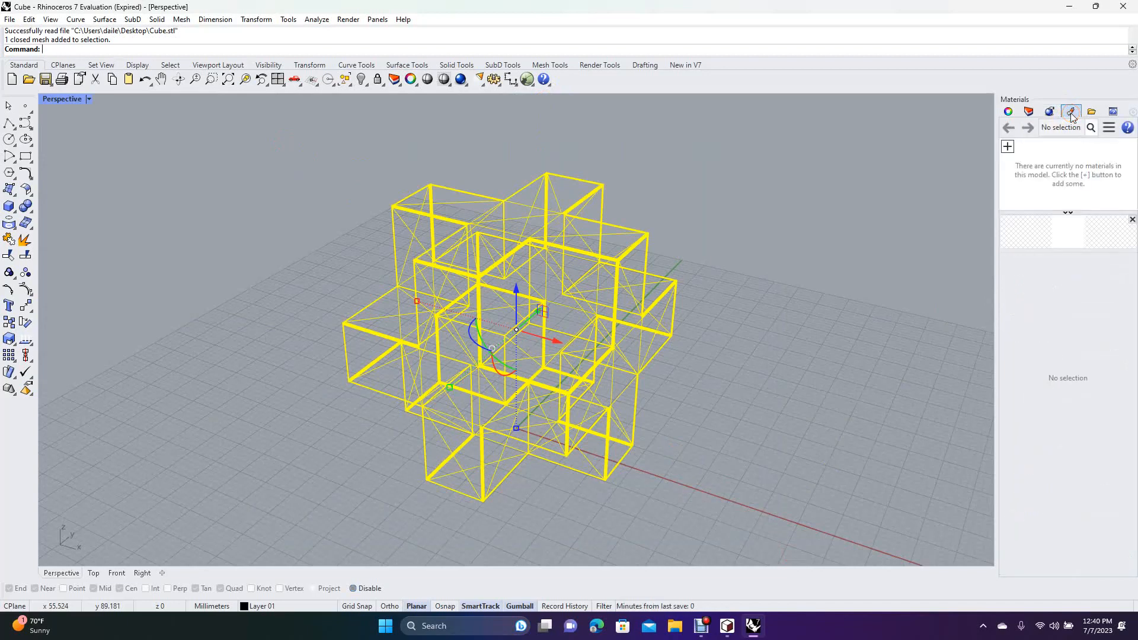
left_click(1007, 146)
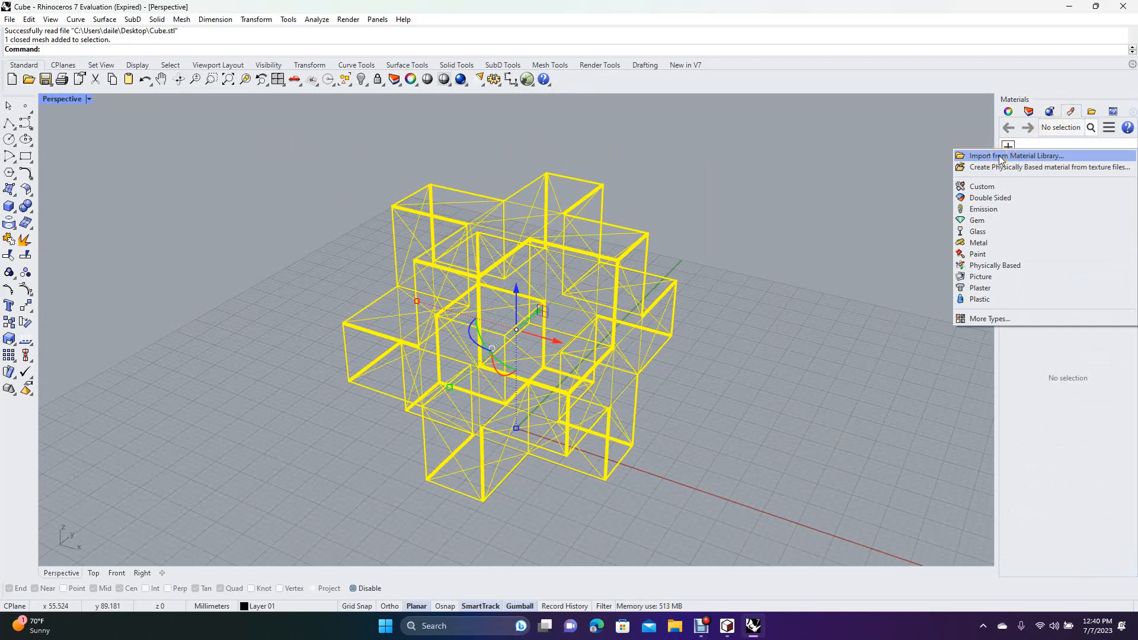
left_click(1016, 155)
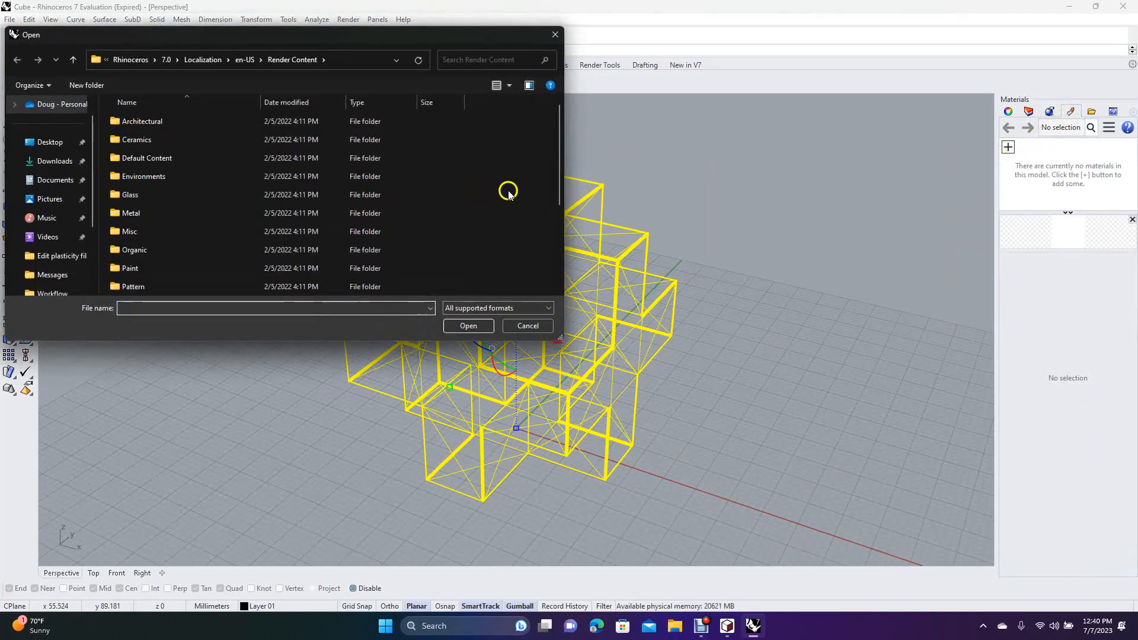
scroll("down", 3)
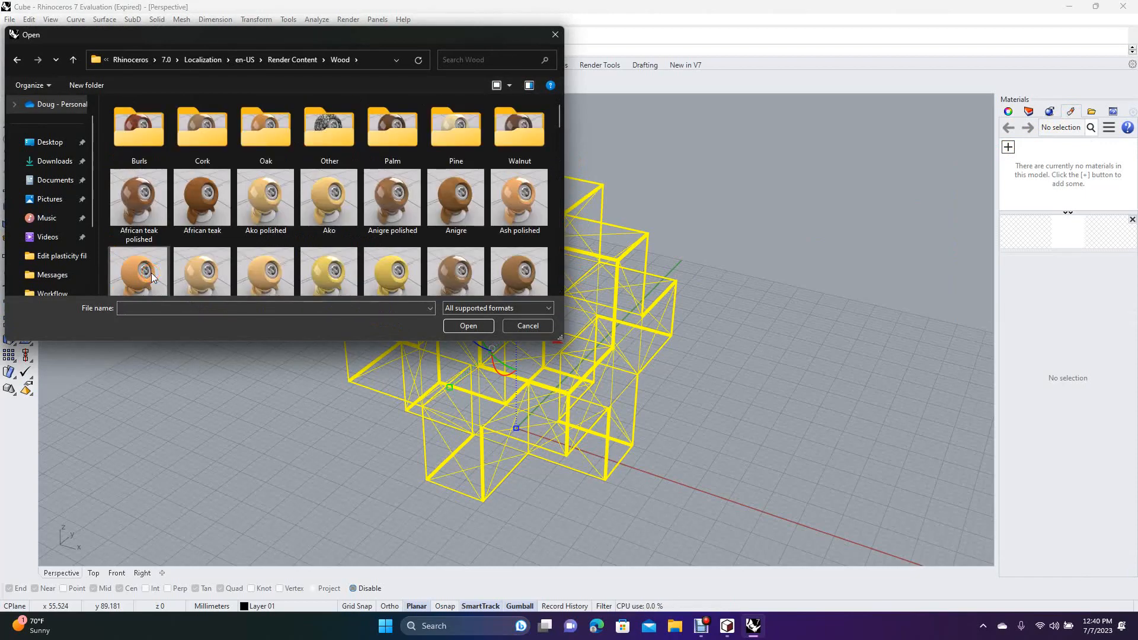
mouse_move(455, 199)
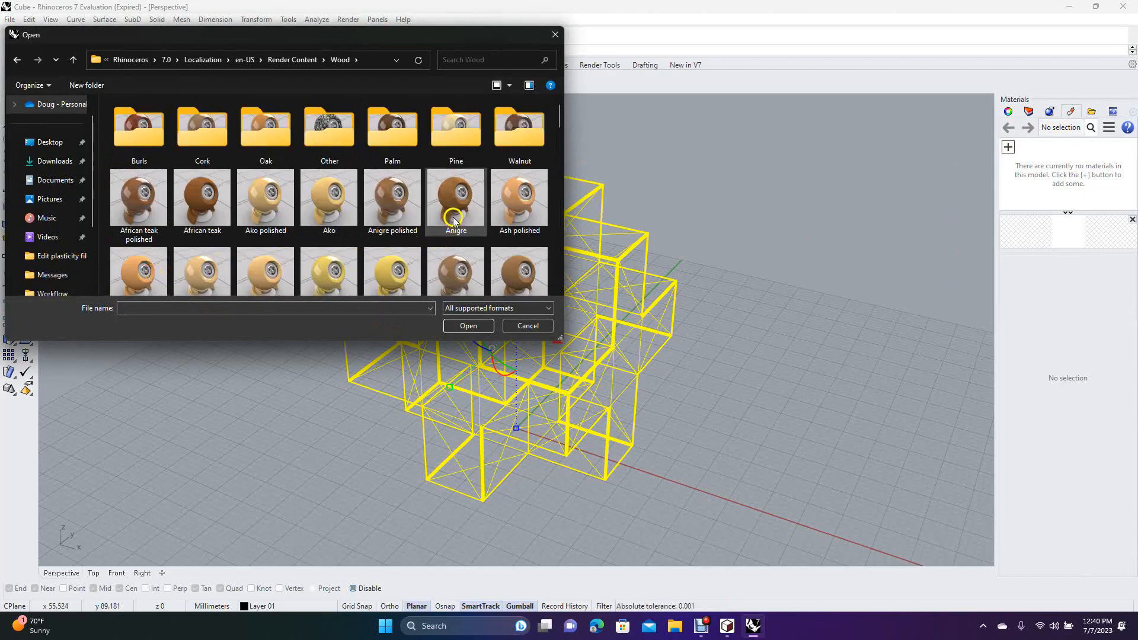
mouse_move(407, 199)
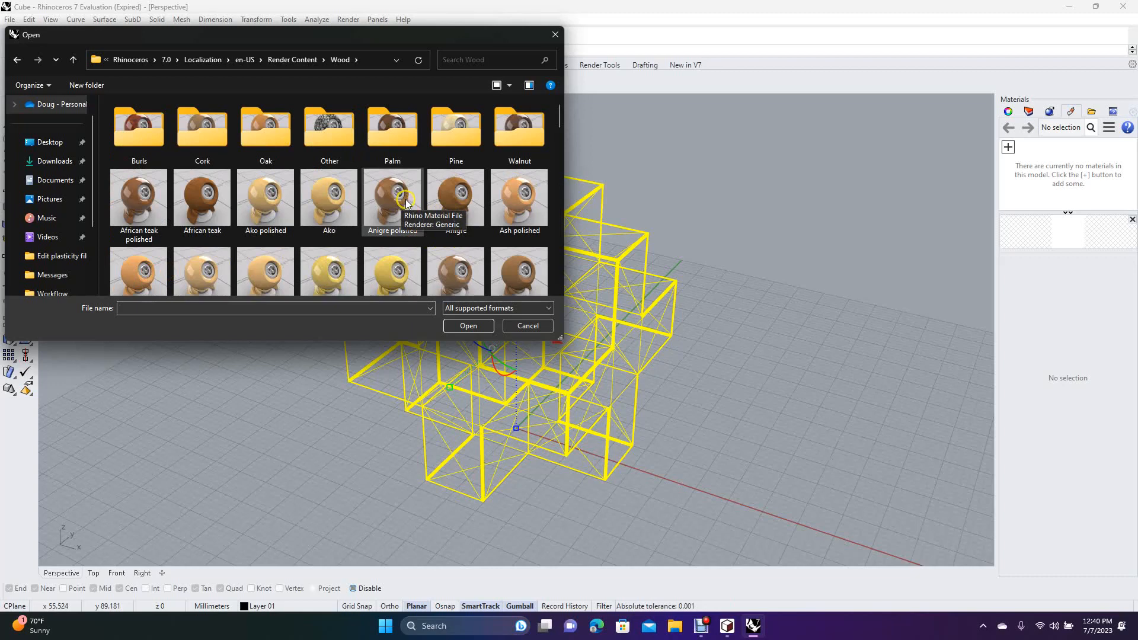
left_click(467, 325)
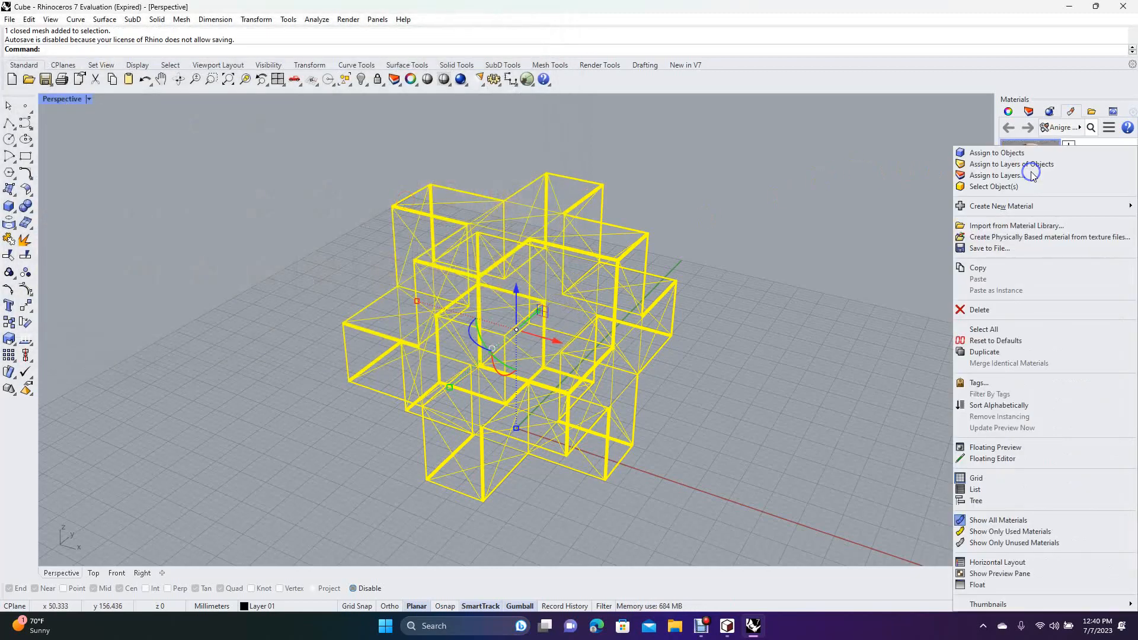
left_click(997, 153)
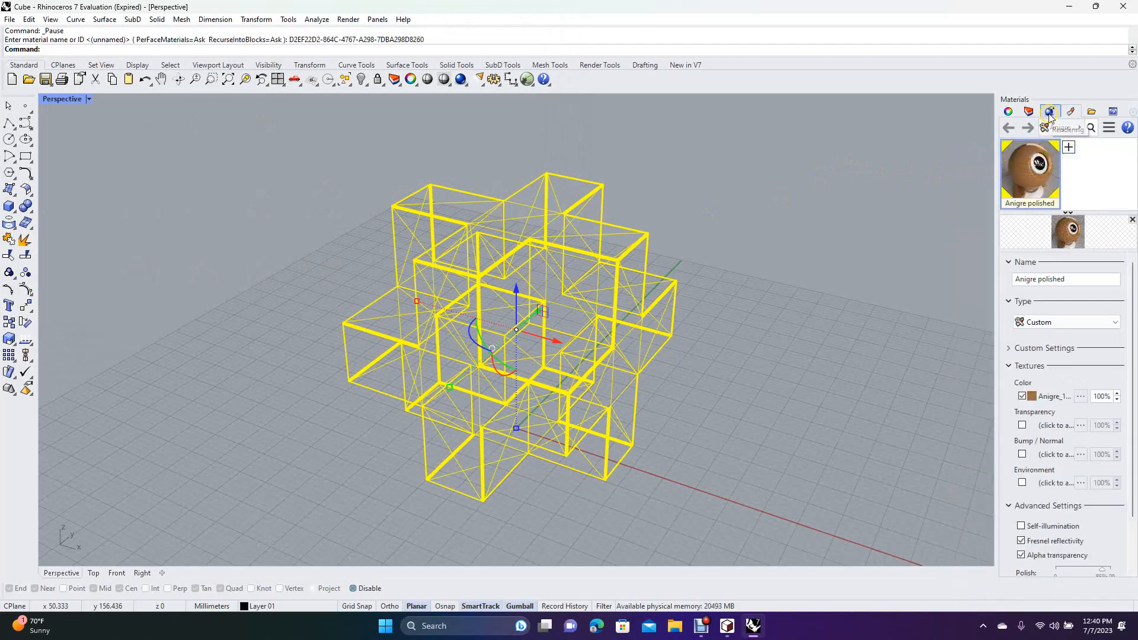
left_click(1049, 111)
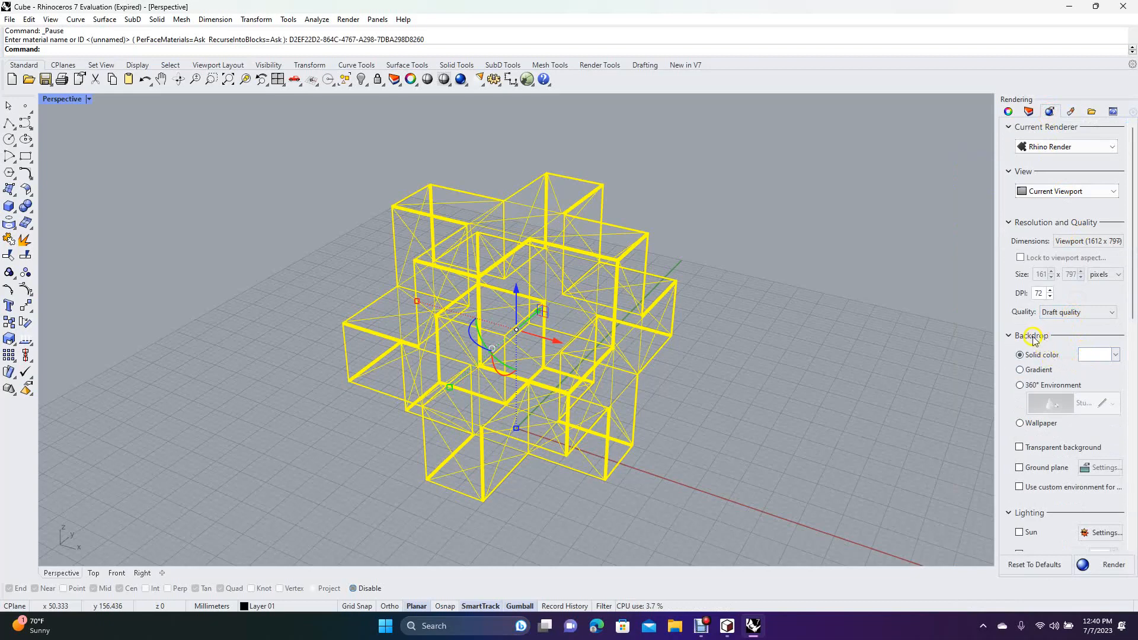
Set the Backdrop solid colour to Dark Gray in the Select Color dialog.
left_click(1098, 355)
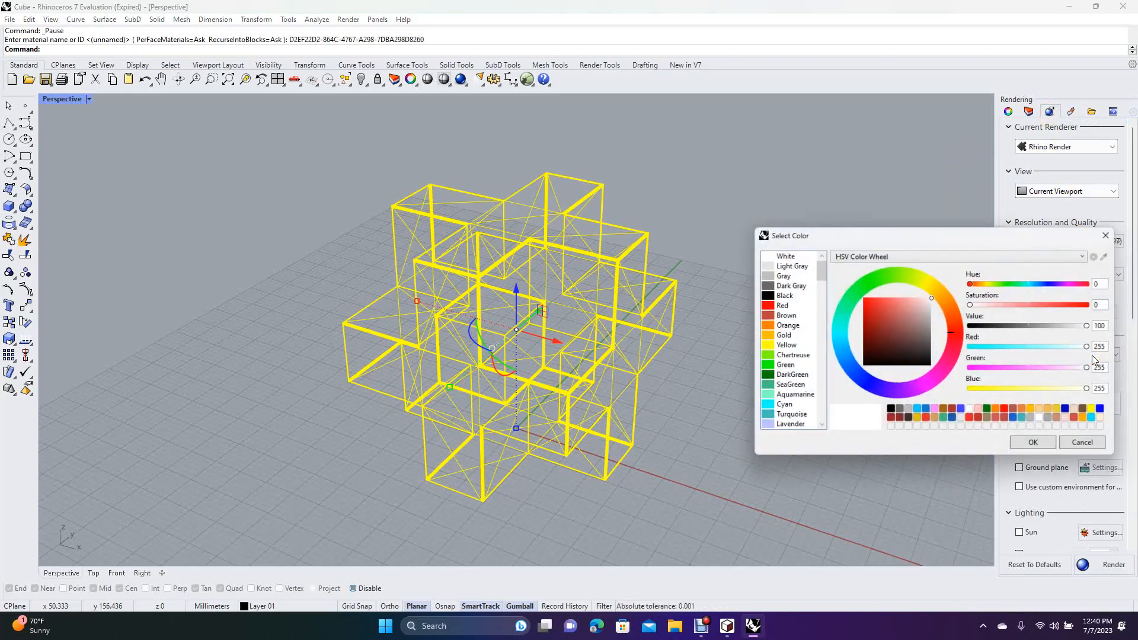
left_click(790, 285)
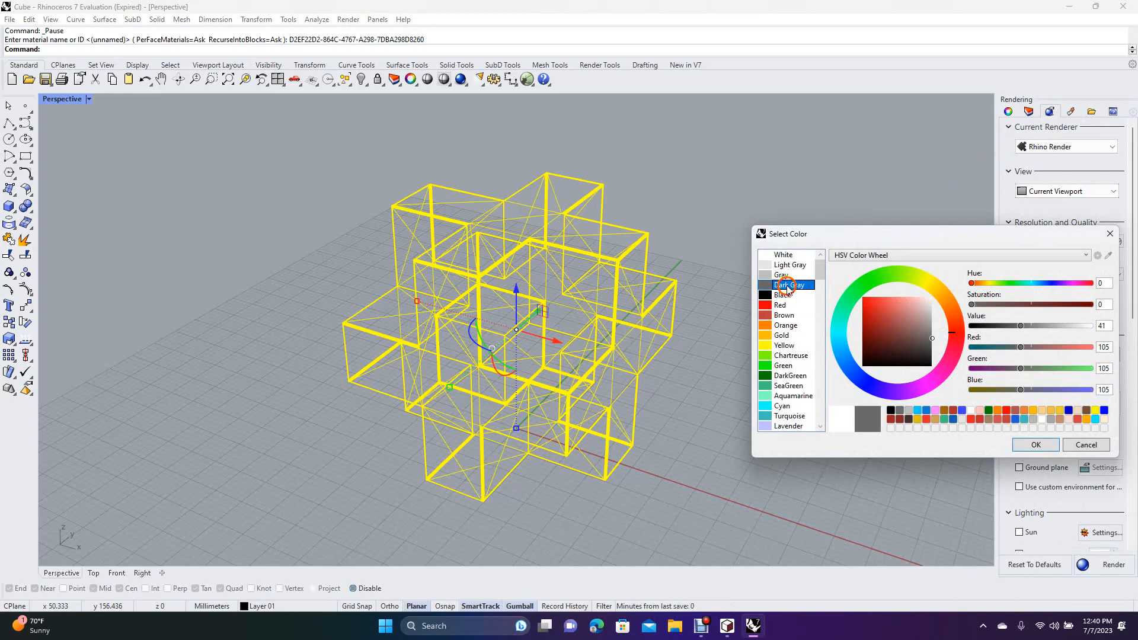
left_click(1086, 444)
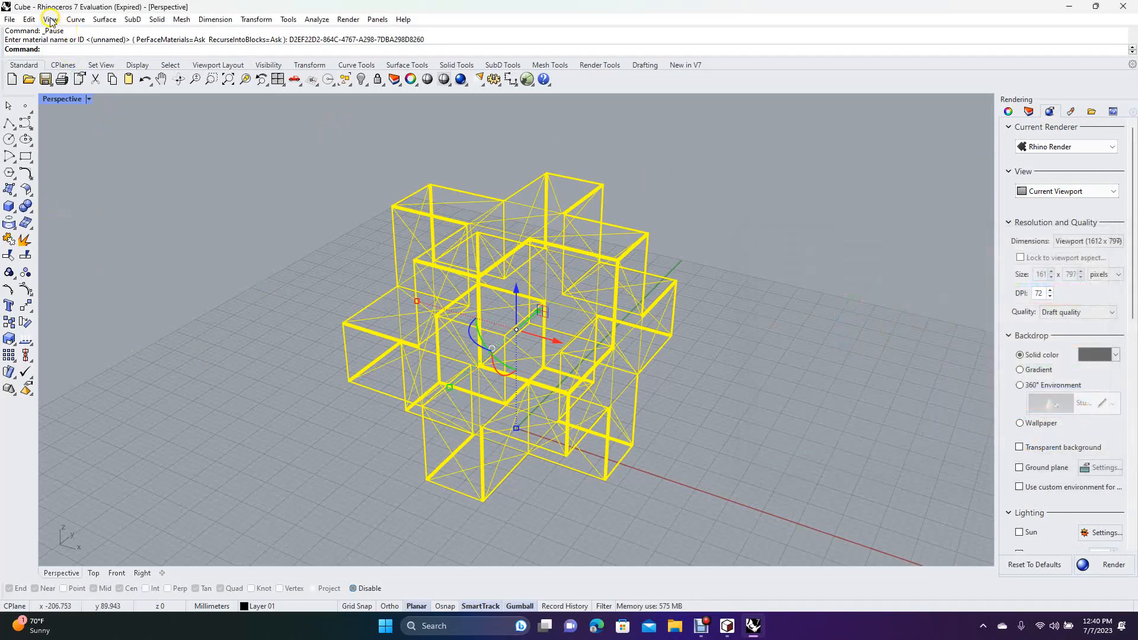
Switch the viewport to Raytraced display from the View menu.
left_click(50, 19)
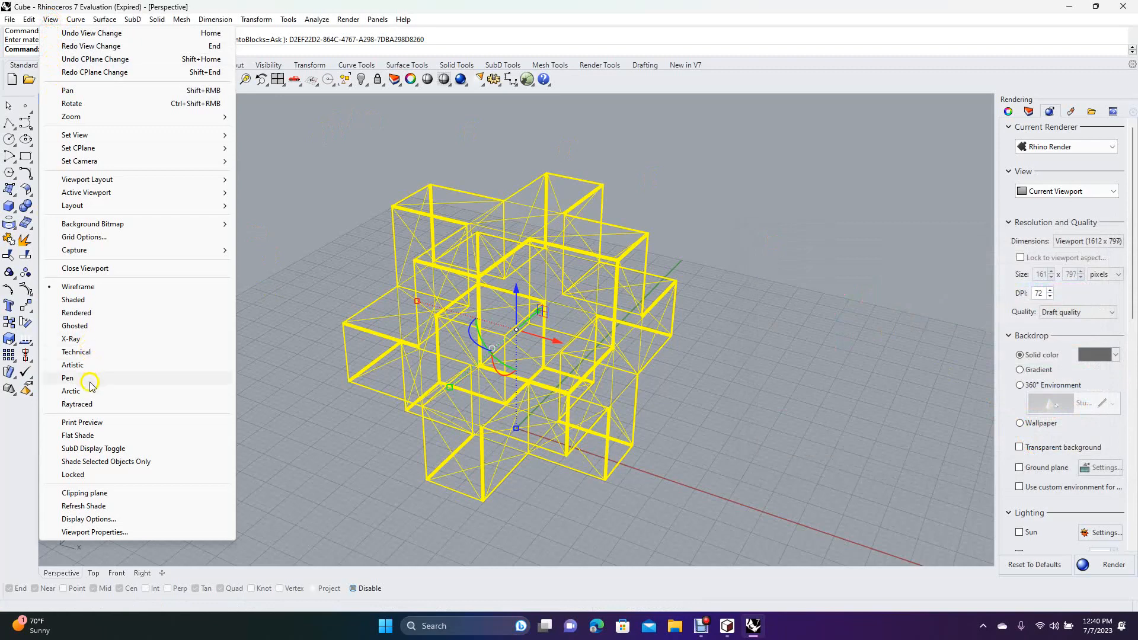
left_click(76, 405)
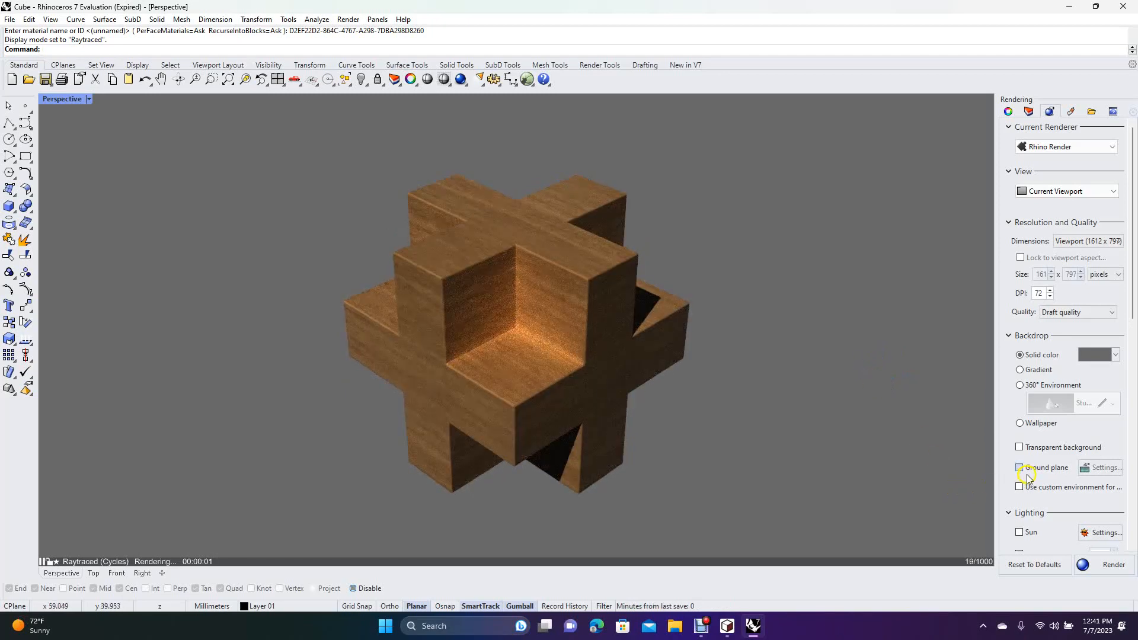
Toggle Sun lighting on and off several times to compare the lit and unlit render.
left_click(1020, 532)
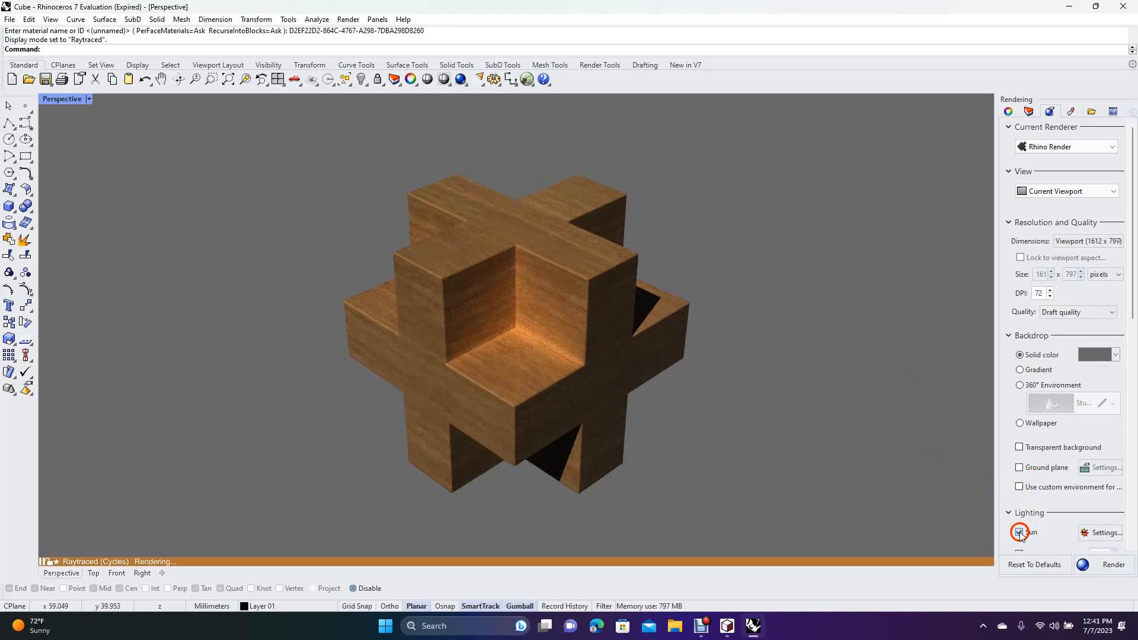
left_click(1020, 532)
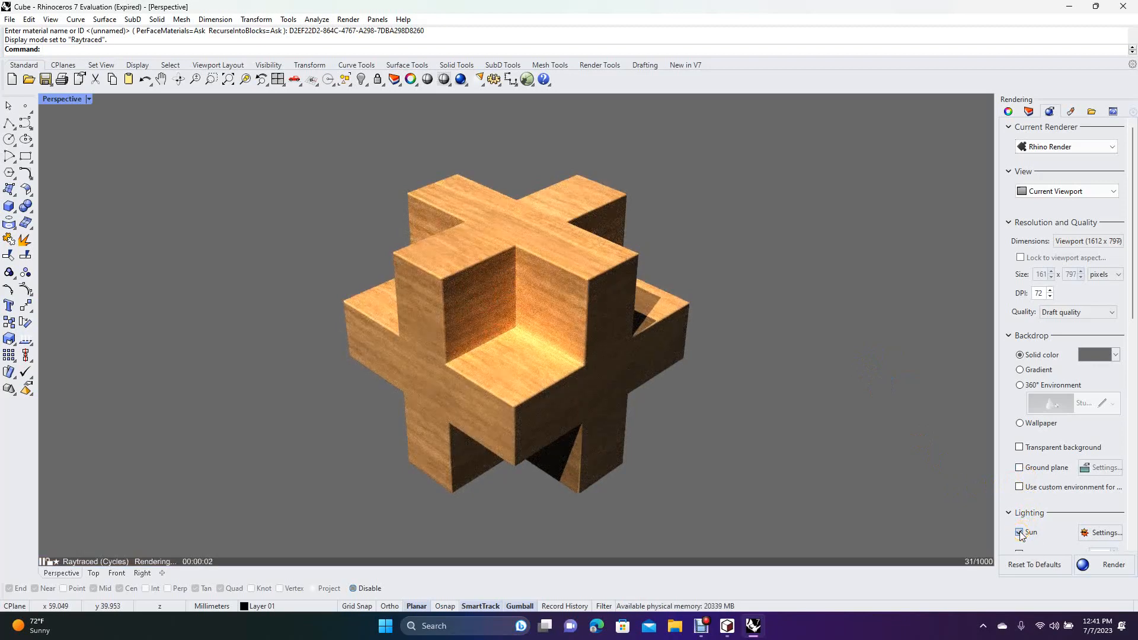
left_click(1019, 532)
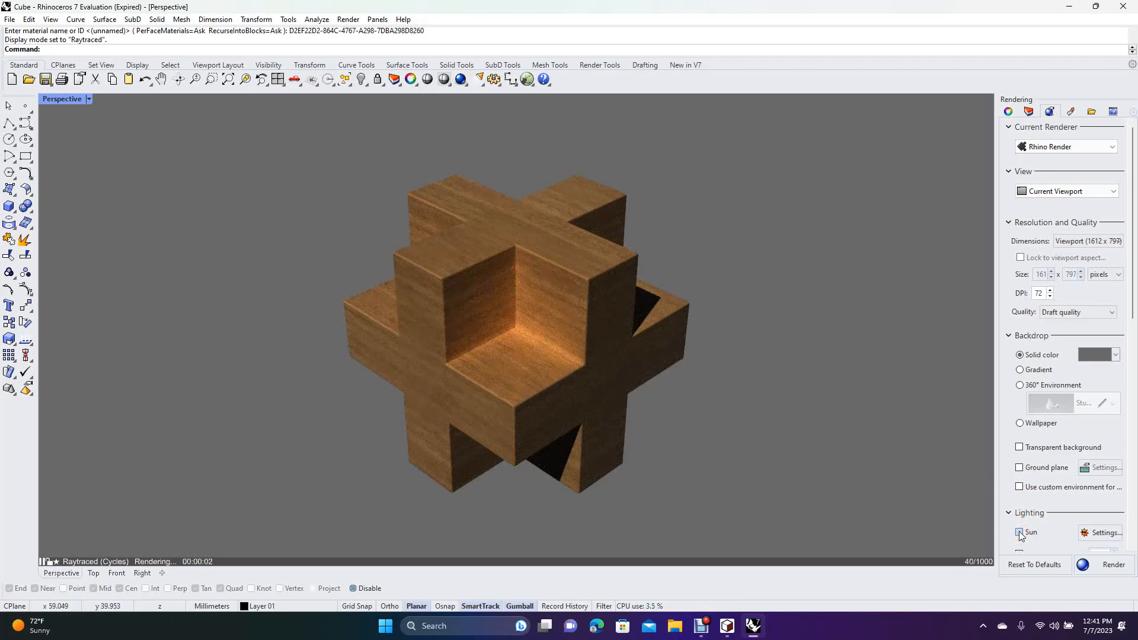
left_click(1020, 532)
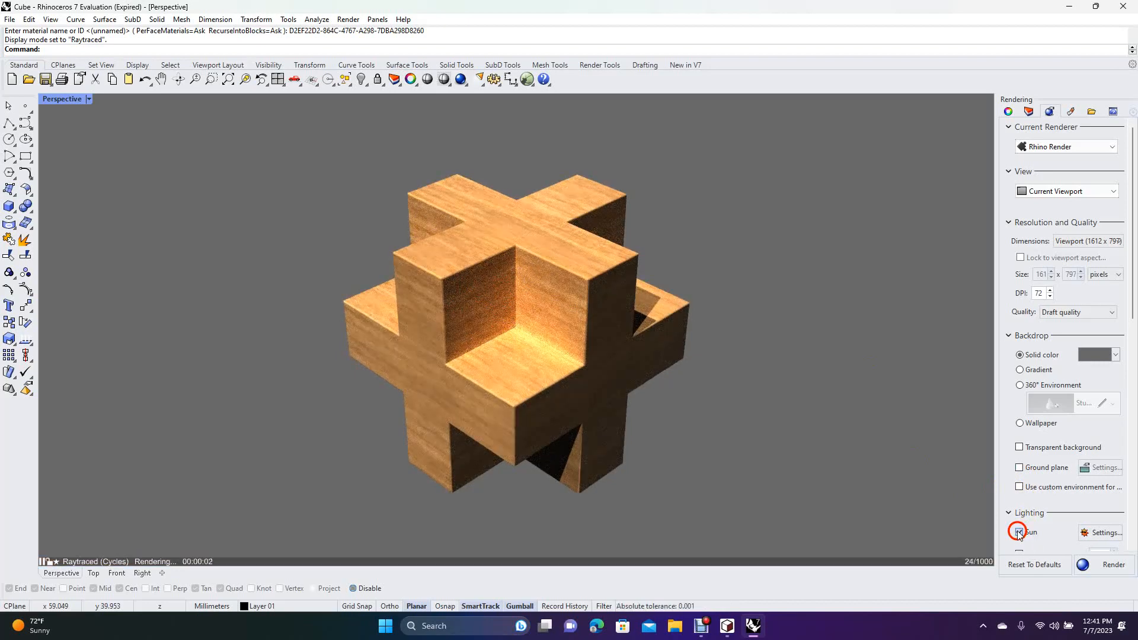
left_click(1020, 533)
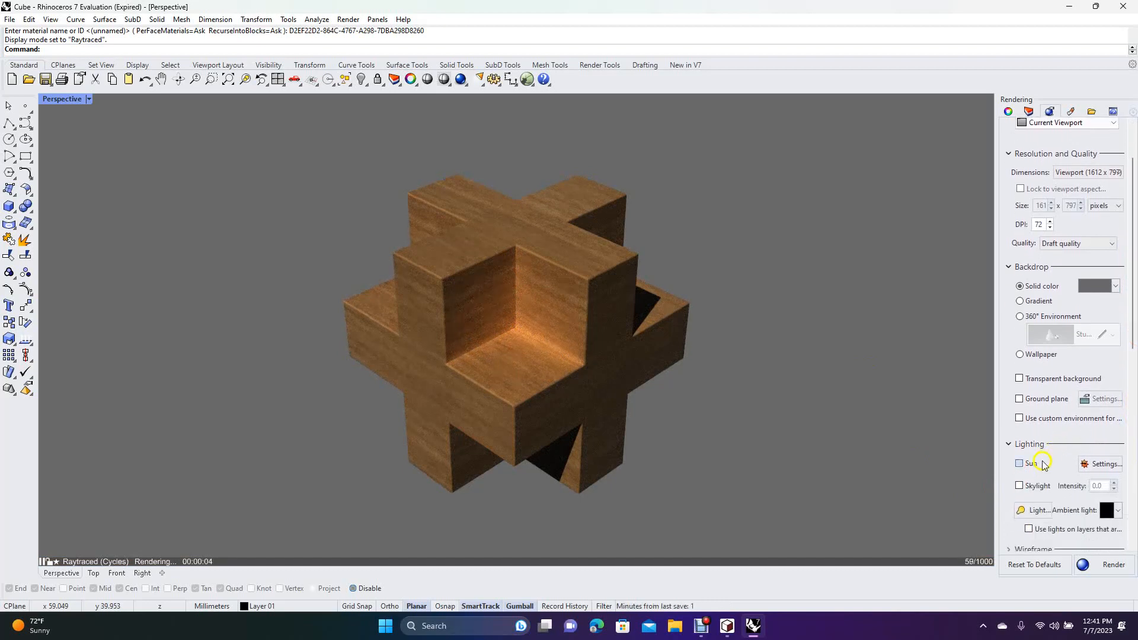
left_click(1020, 487)
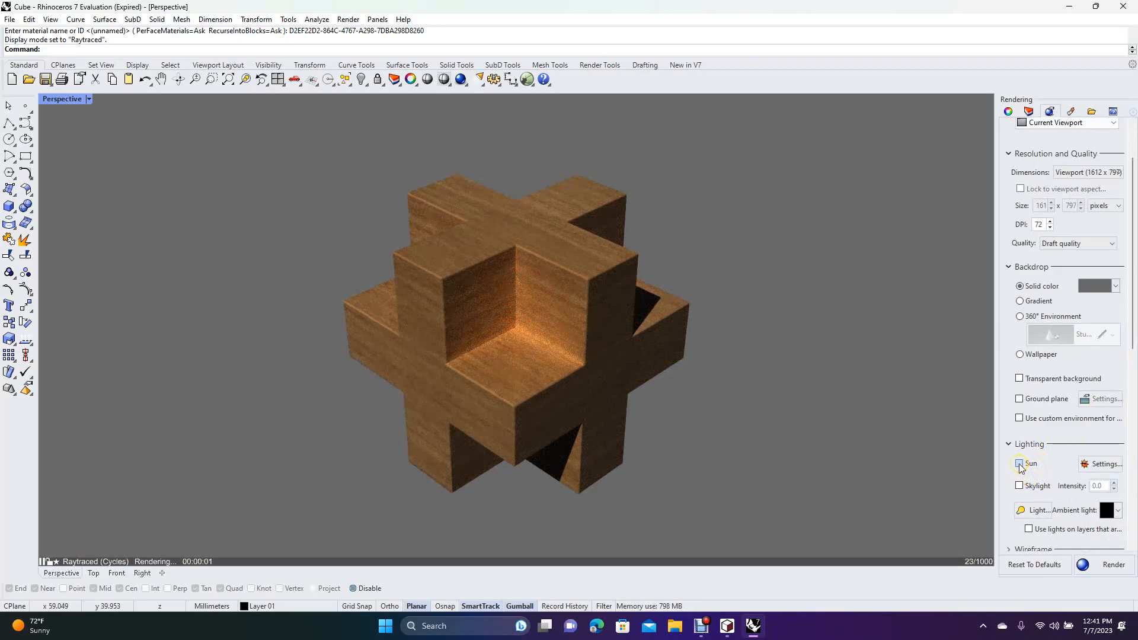
left_click(1020, 463)
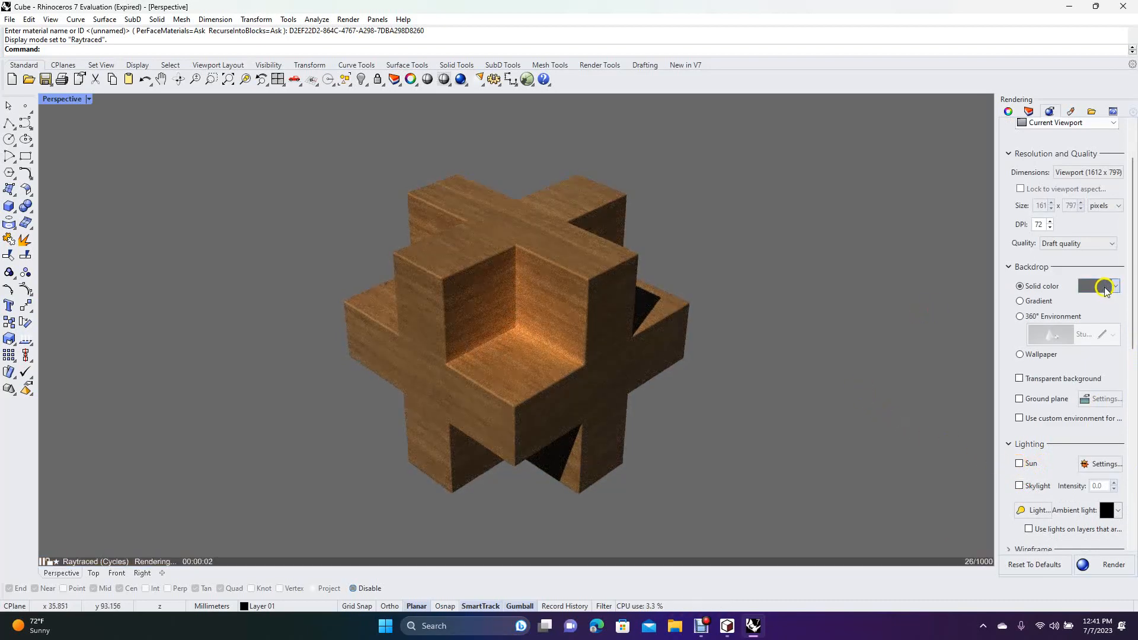
Make the Backdrop solid colour black and leave Sun checked for the final render.
left_click(1100, 285)
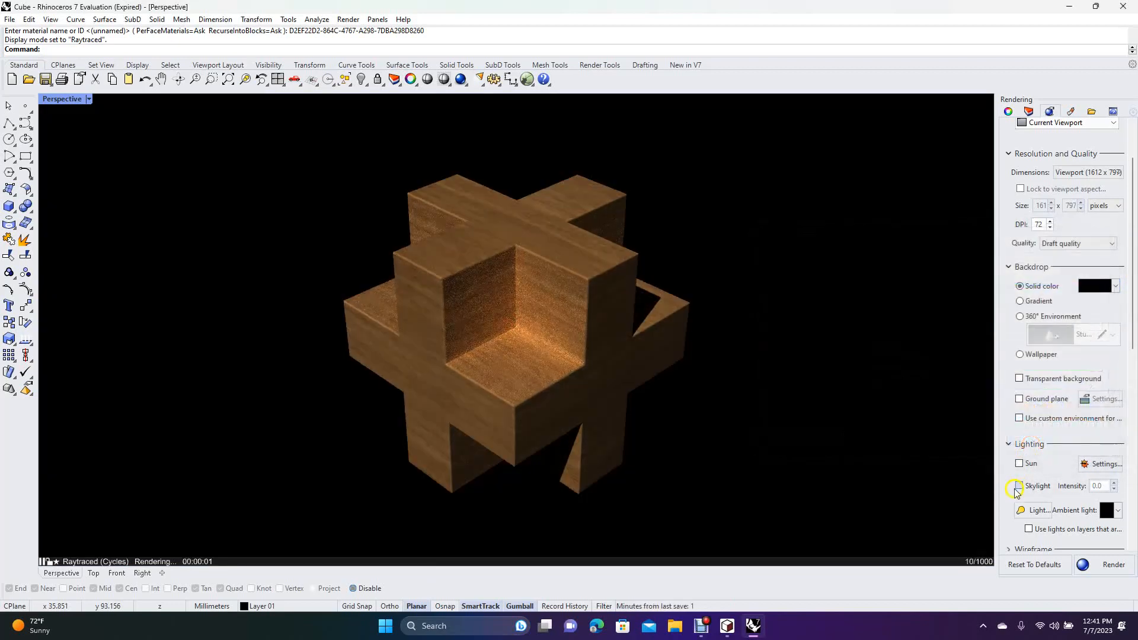
left_click(1019, 463)
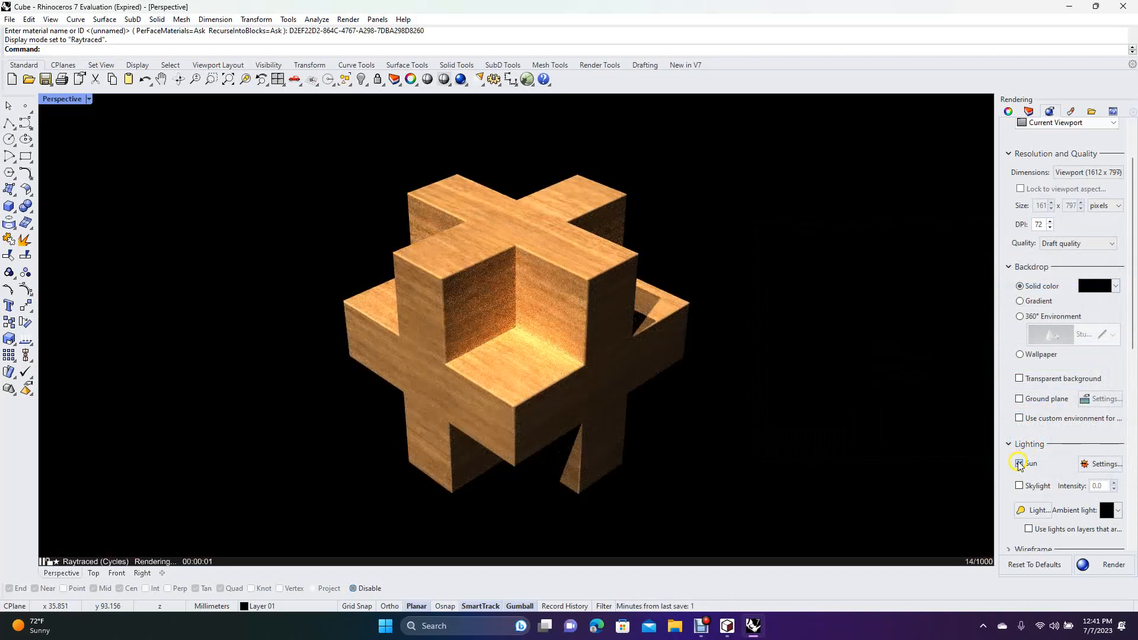
left_click(1019, 464)
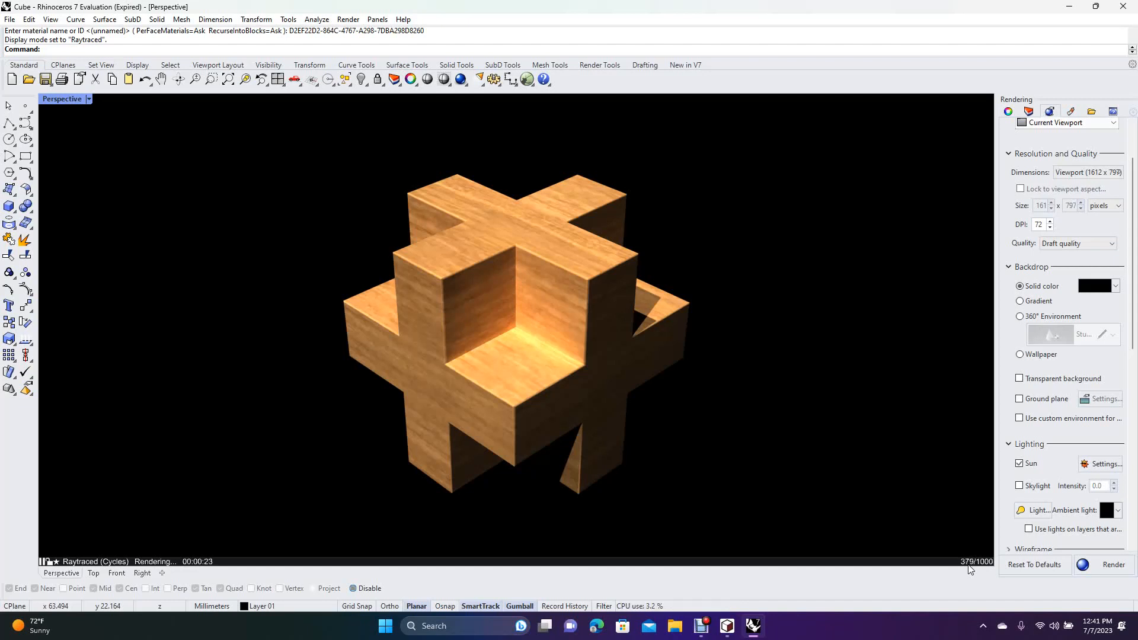
mouse_move(934, 581)
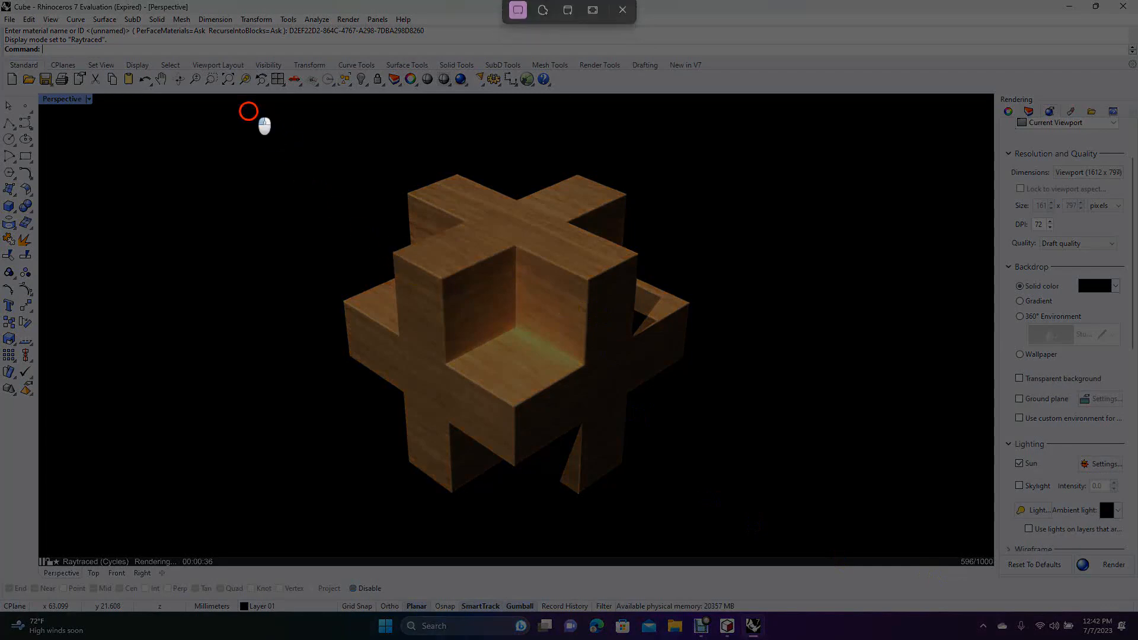
Snip a rectangle around the rendered cube, then launch Paint from Start.
left_click_drag(248, 111, 780, 540)
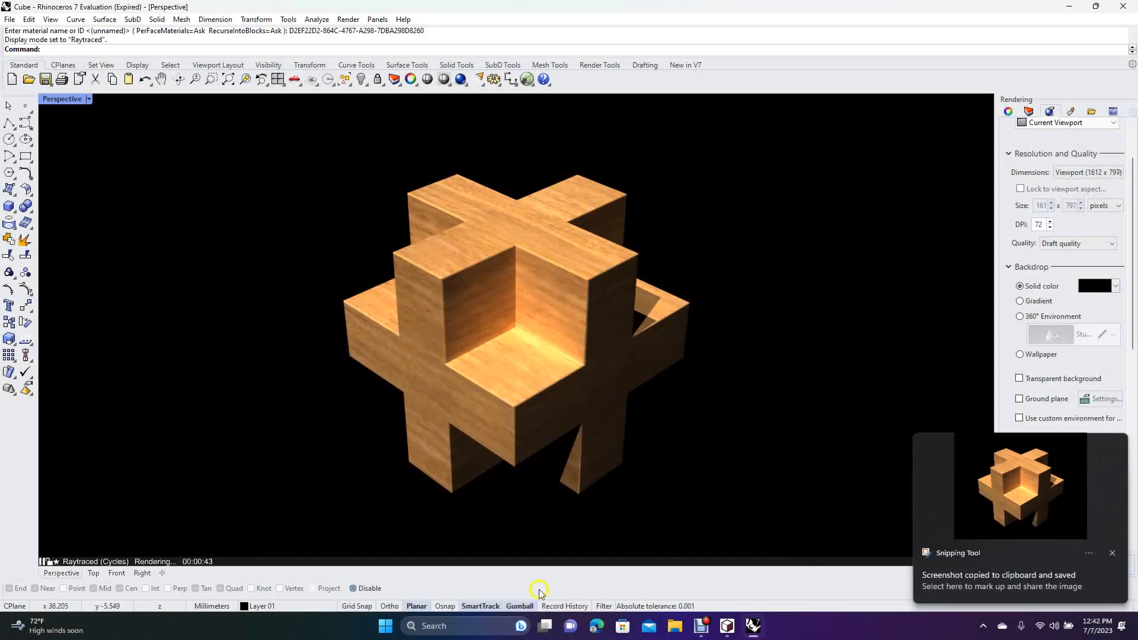
left_click(385, 626)
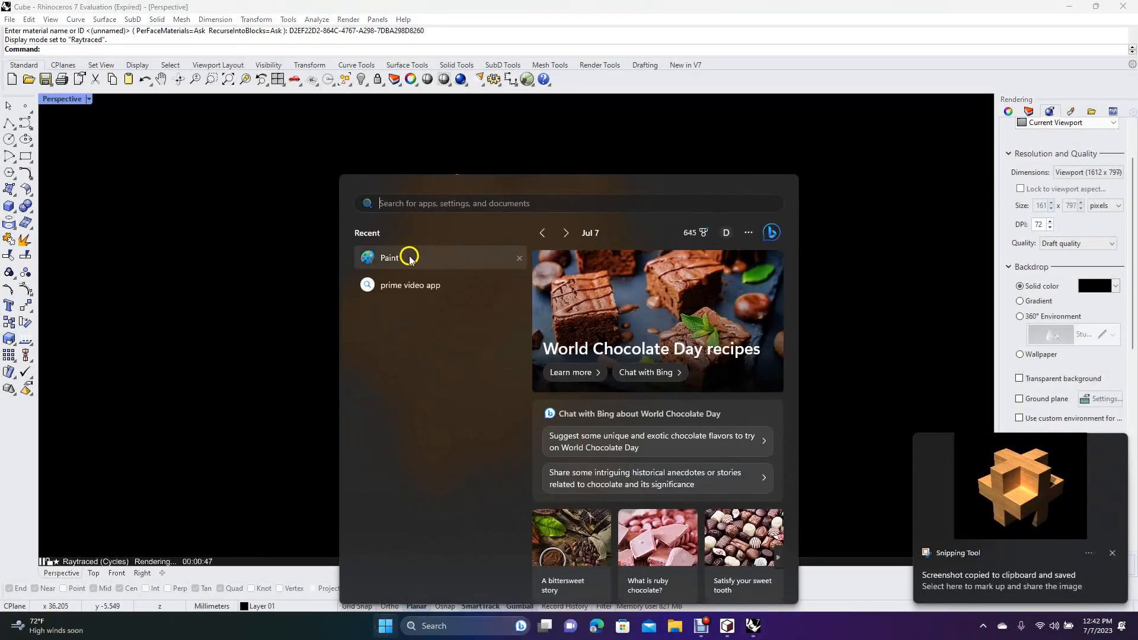
left_click(390, 258)
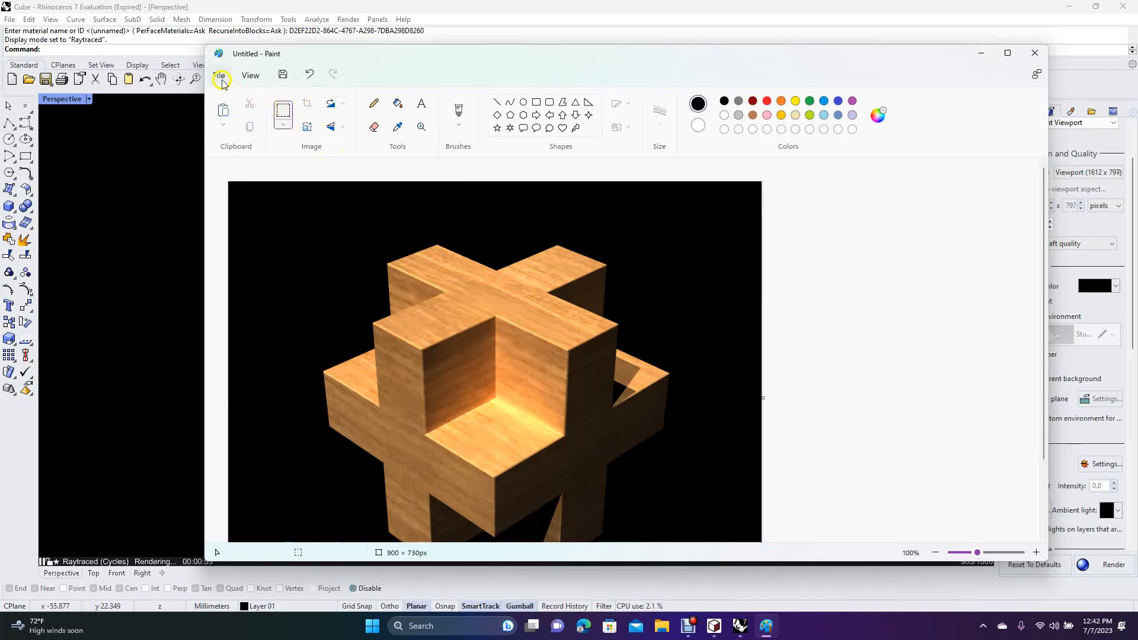
Save the render as JPEG 'Cube 2' on the Desktop and close Paint.
left_click(218, 75)
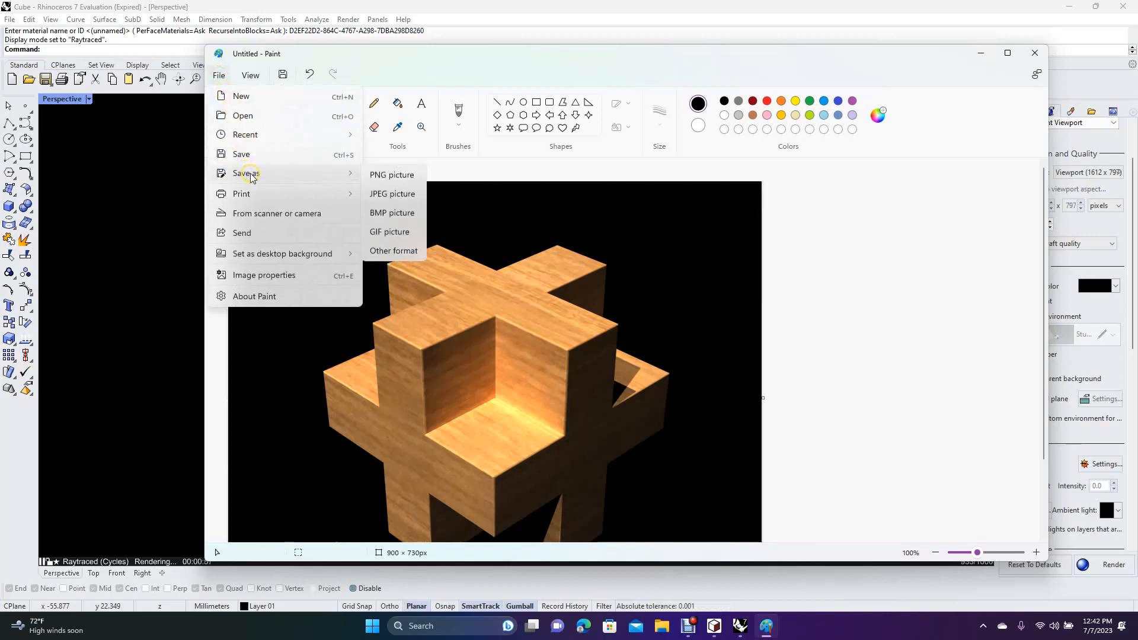
left_click(392, 193)
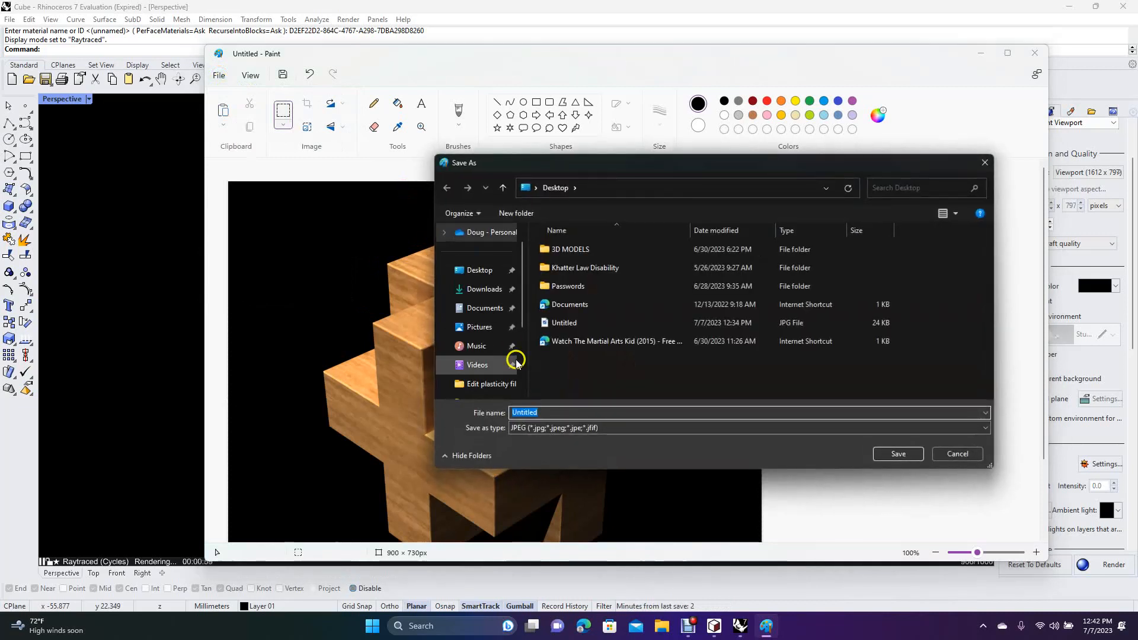
type("Cube 2")
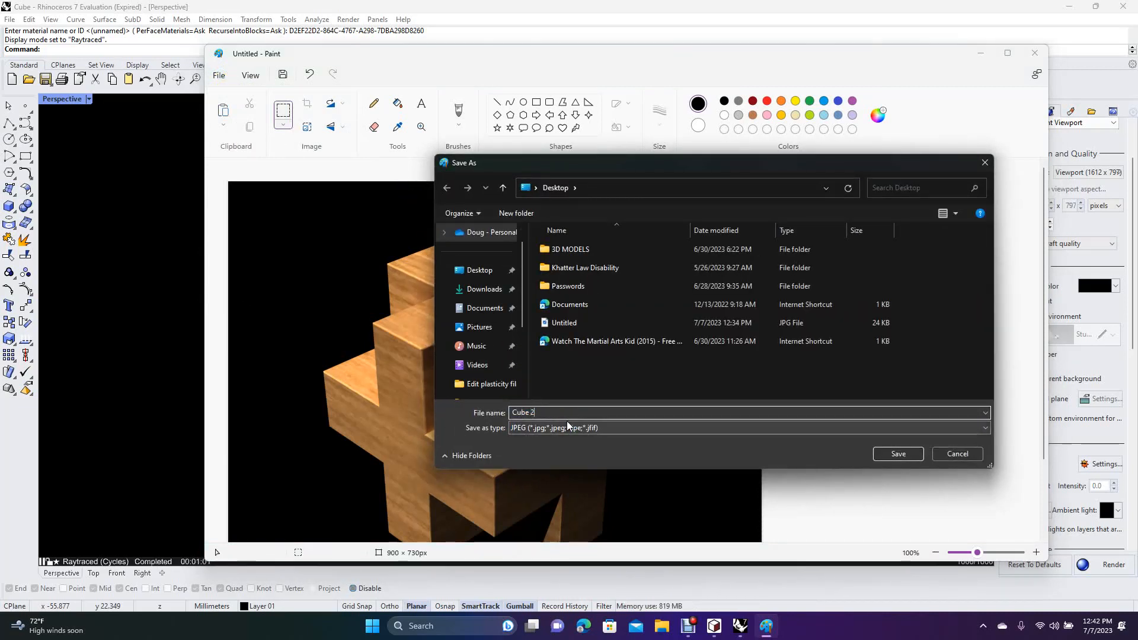
left_click(479, 270)
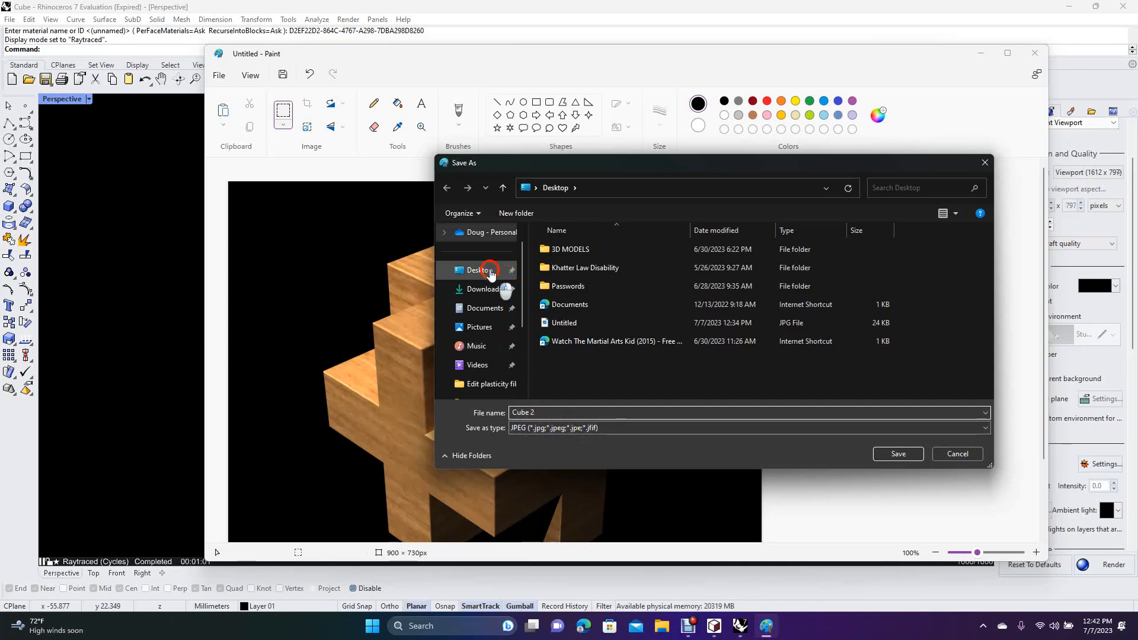
left_click(898, 454)
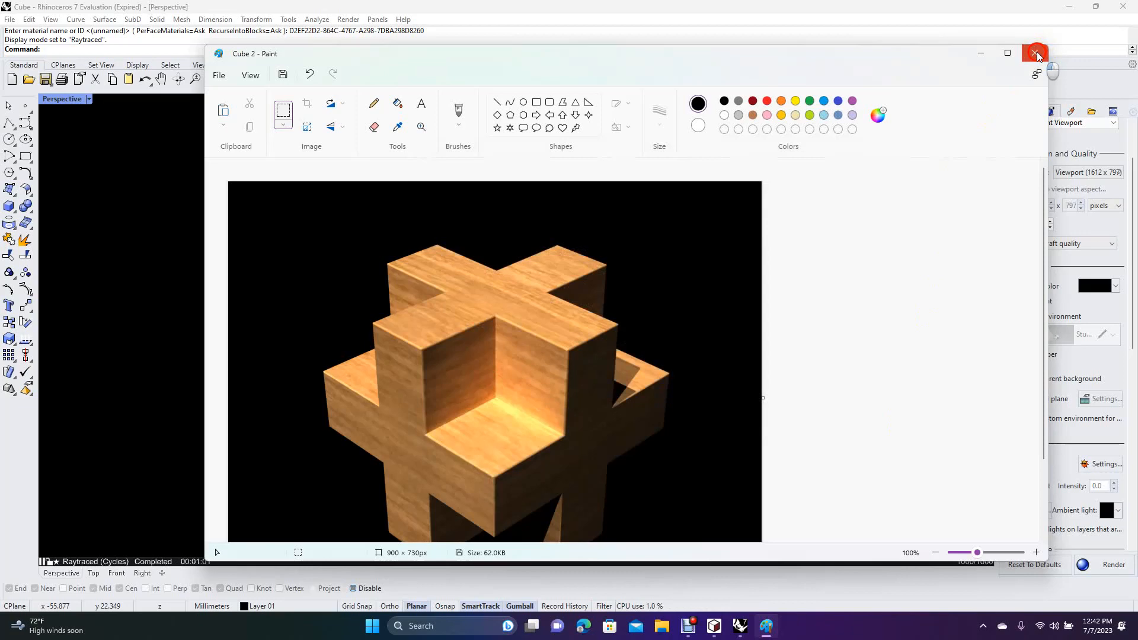
left_click(1038, 53)
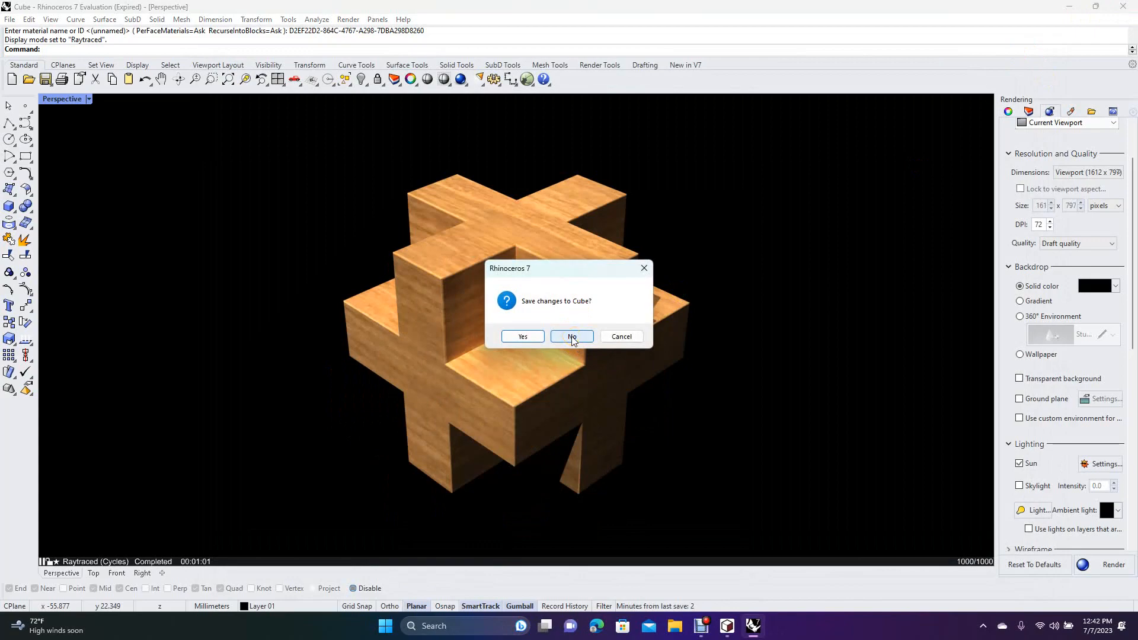
Answer No to 'Save changes to Cube?' so Rhino closes without saving.
left_click(572, 336)
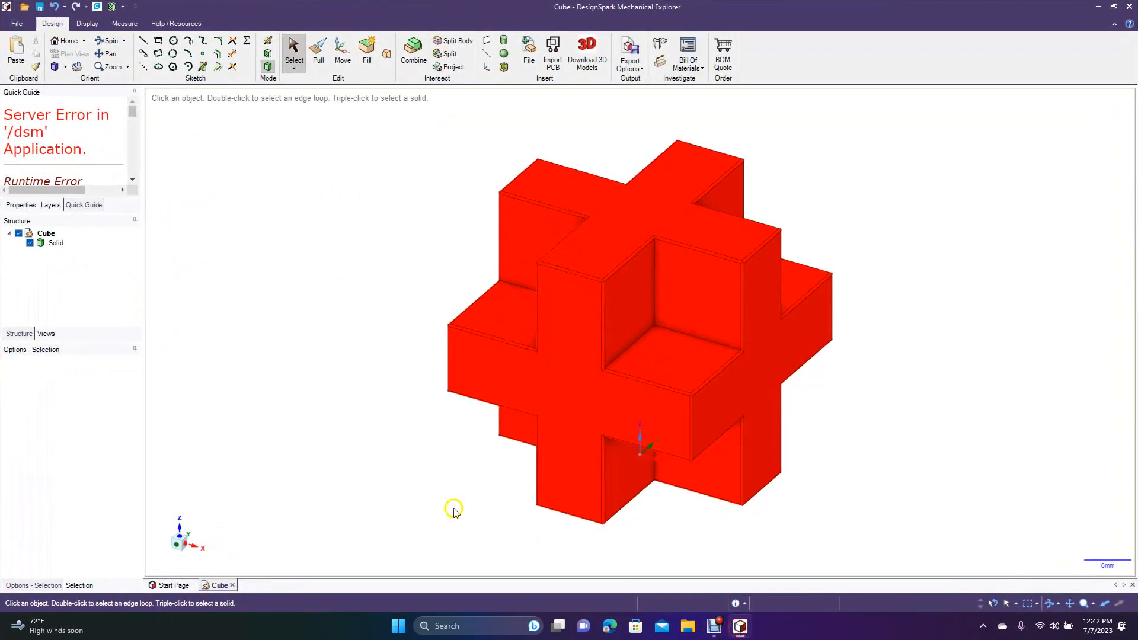
mouse_move(314, 296)
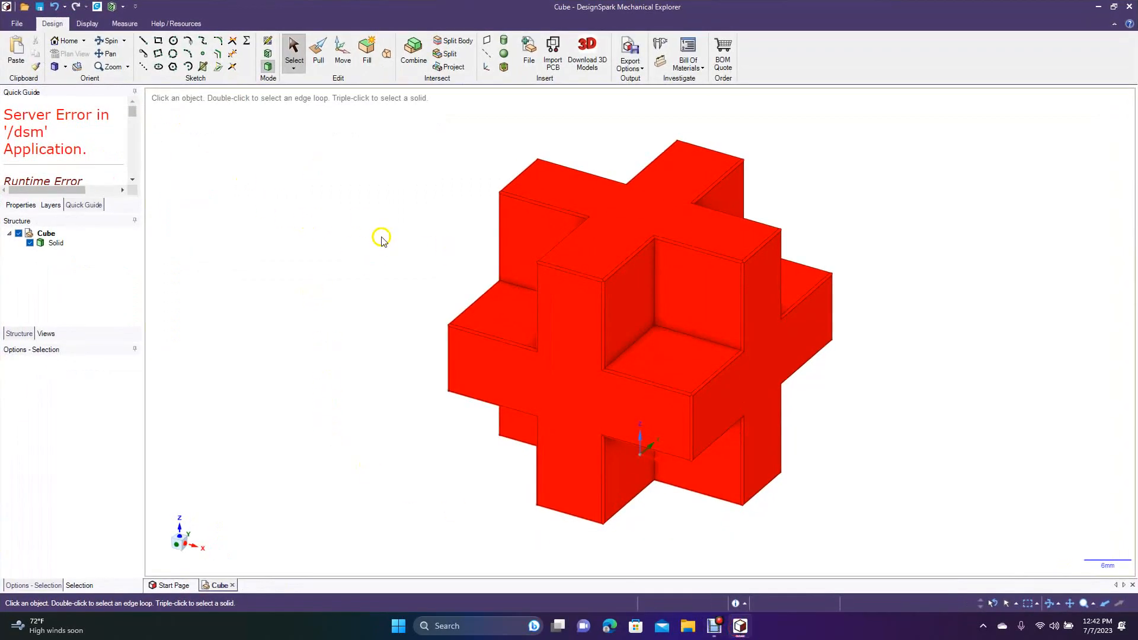
Select the Cube's Solid in the Structure tree and show its Display colour dropdown.
left_click(56, 242)
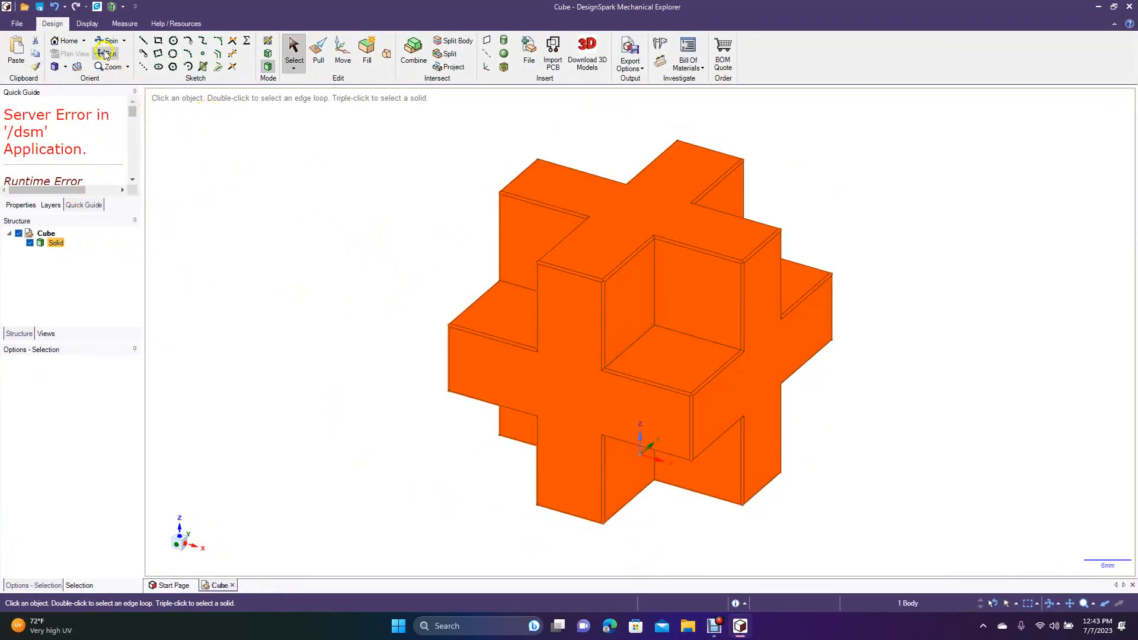
left_click(87, 24)
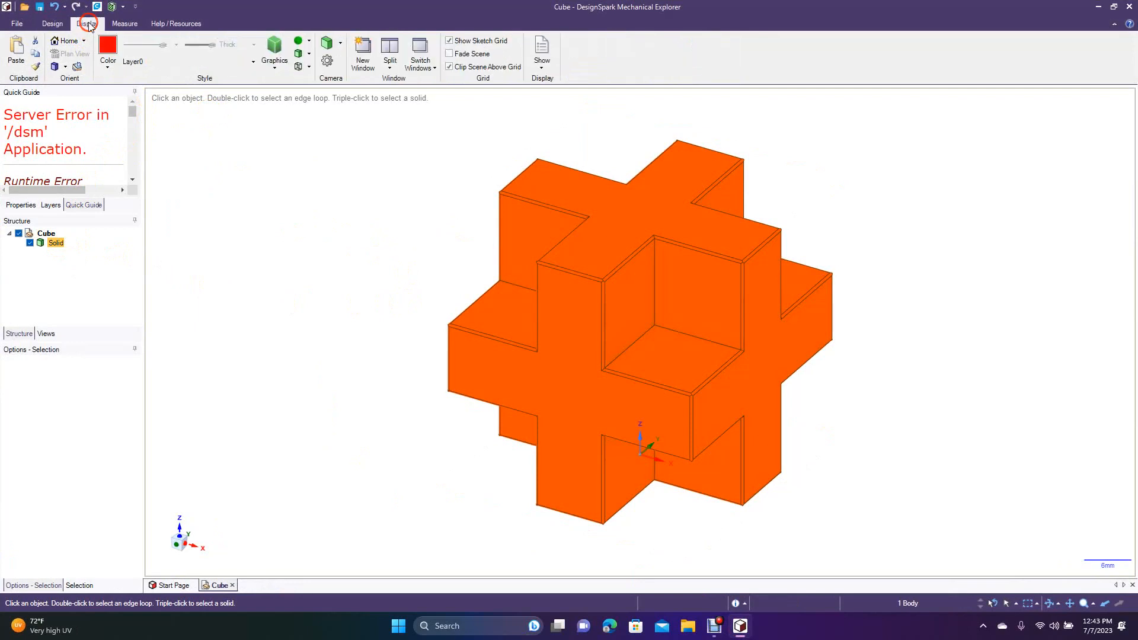
left_click(108, 45)
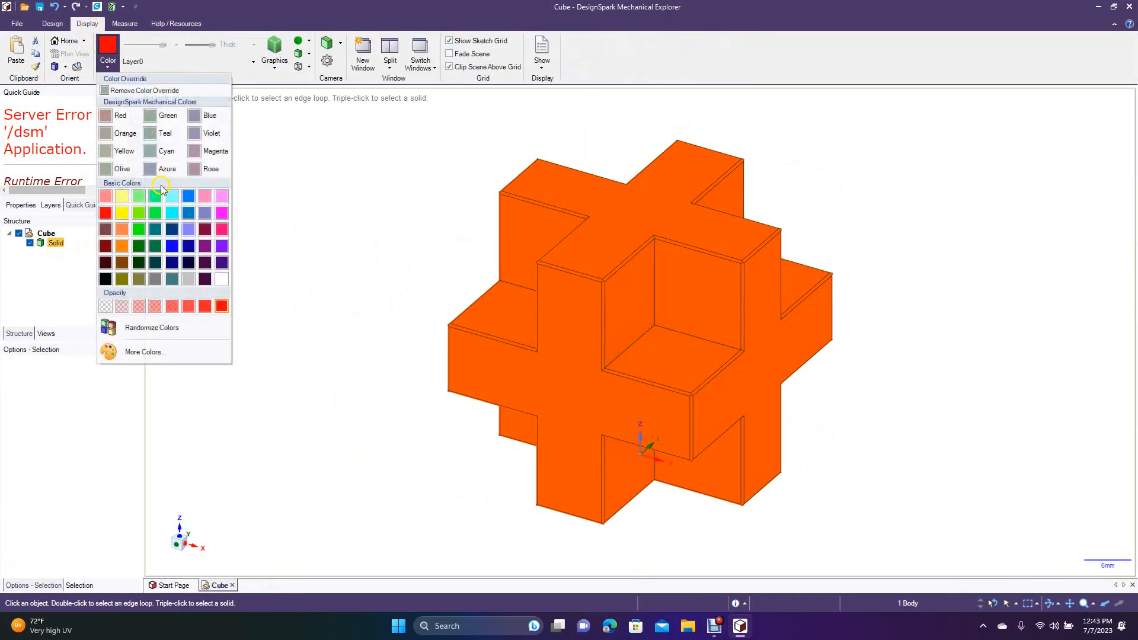